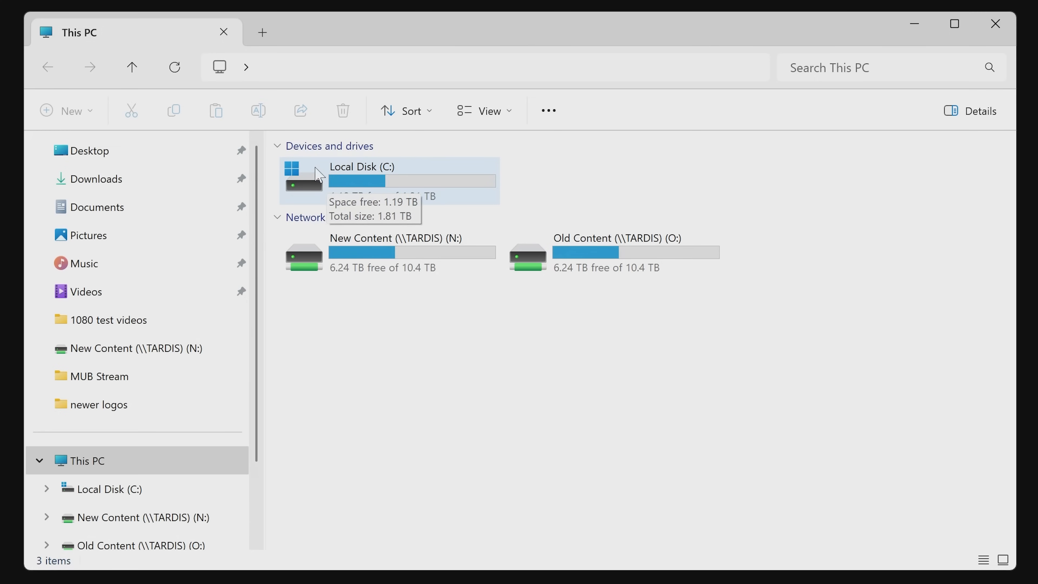
mouse_move(394, 179)
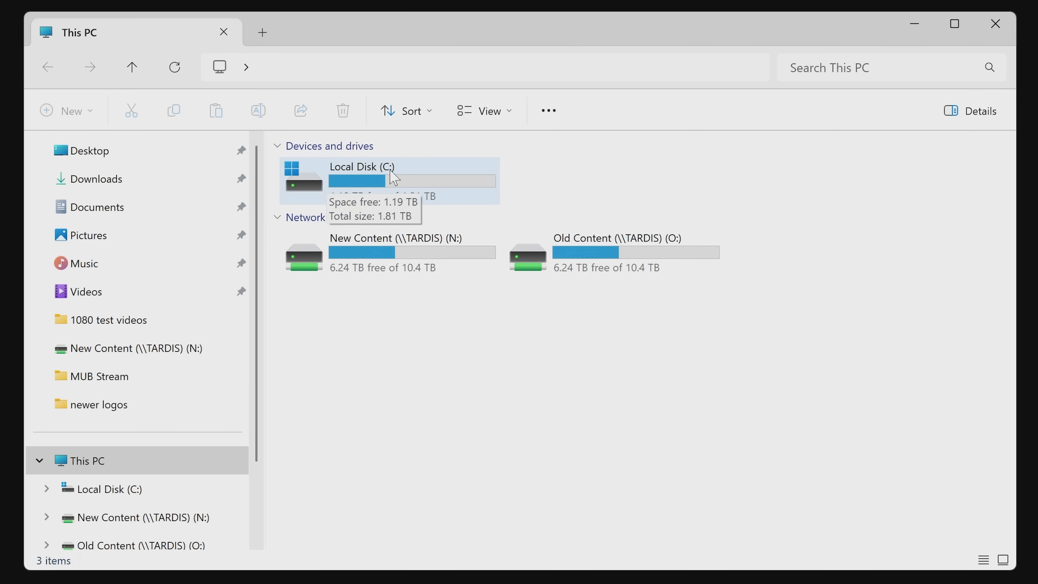
mouse_move(372, 180)
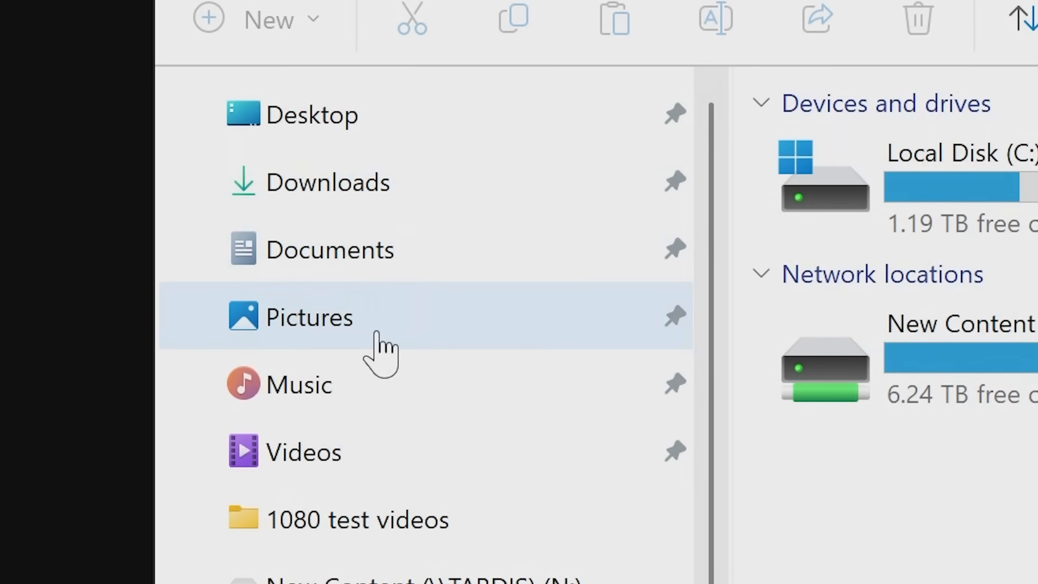
mouse_move(350, 463)
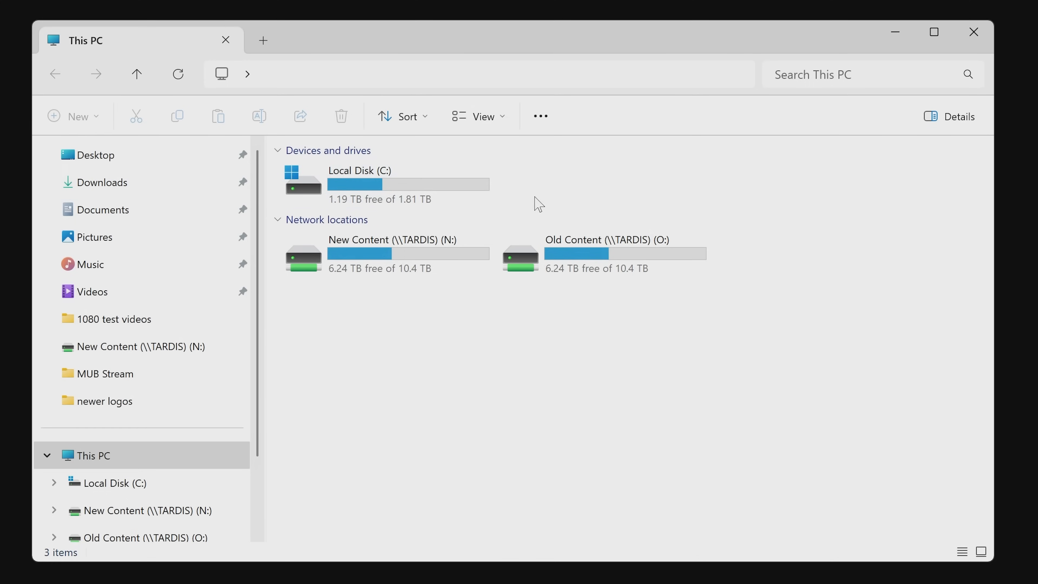
mouse_move(554, 186)
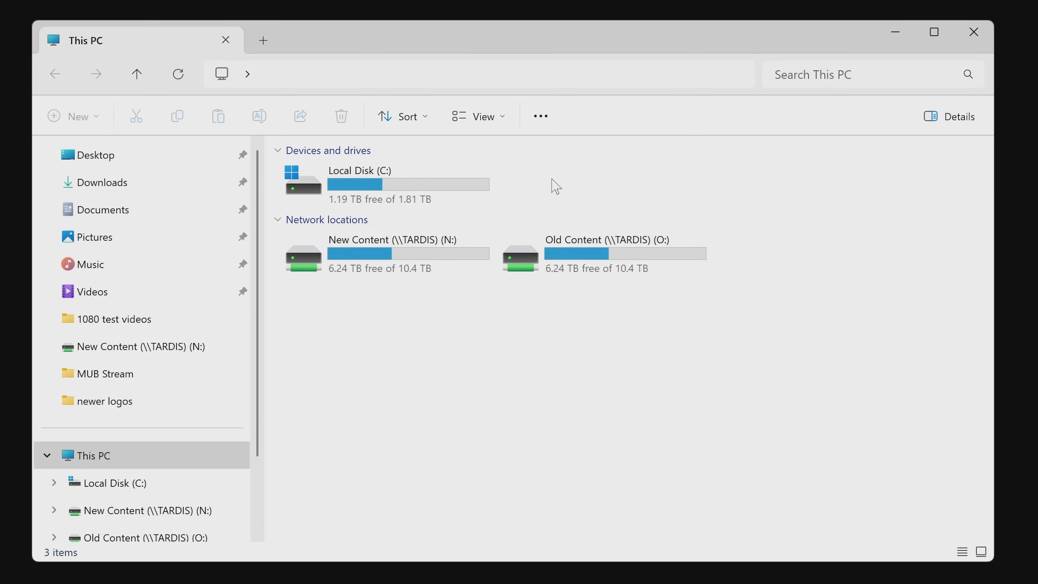
mouse_move(542, 180)
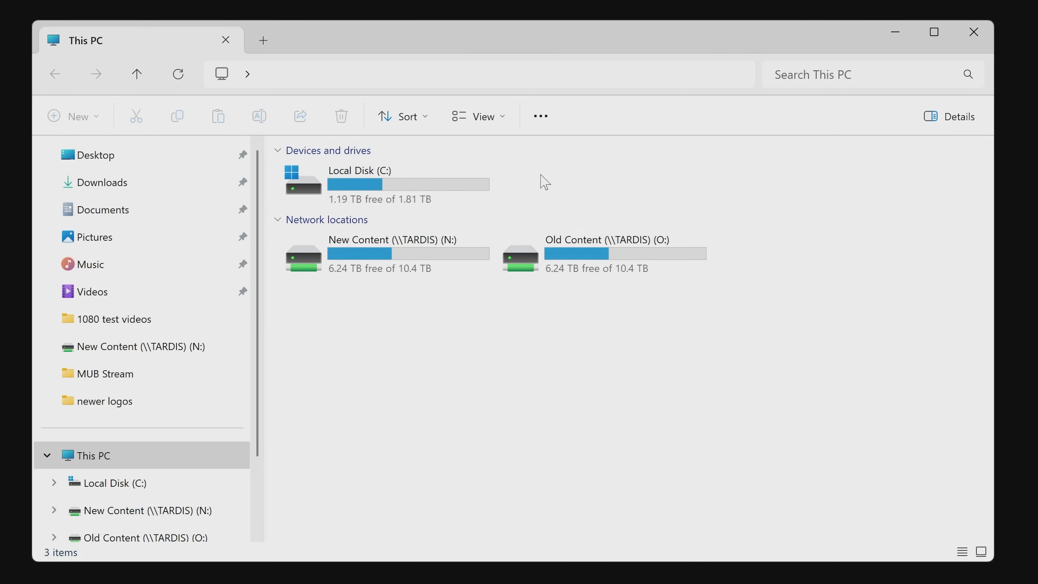
mouse_move(570, 198)
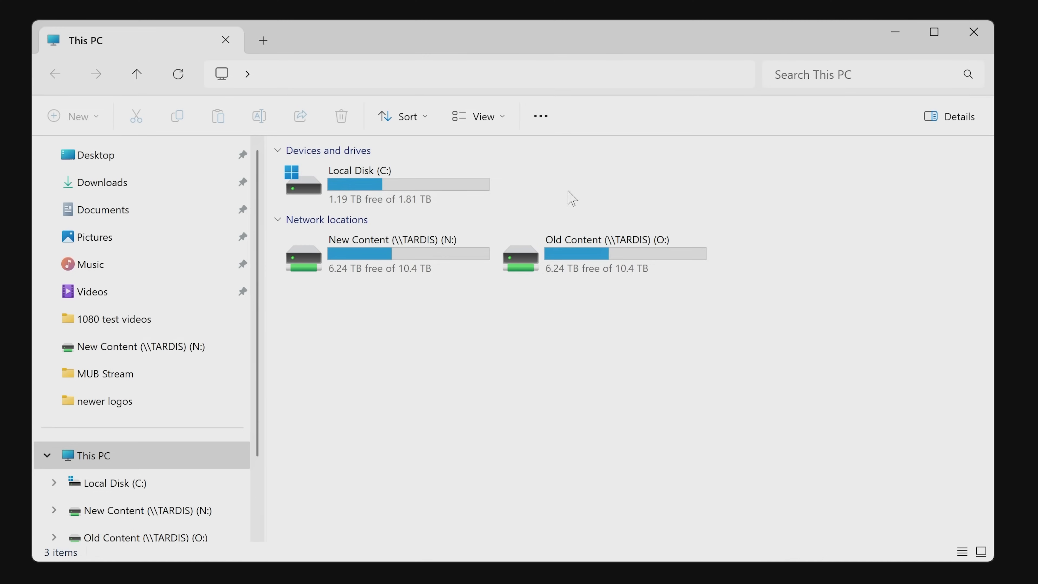
mouse_move(557, 181)
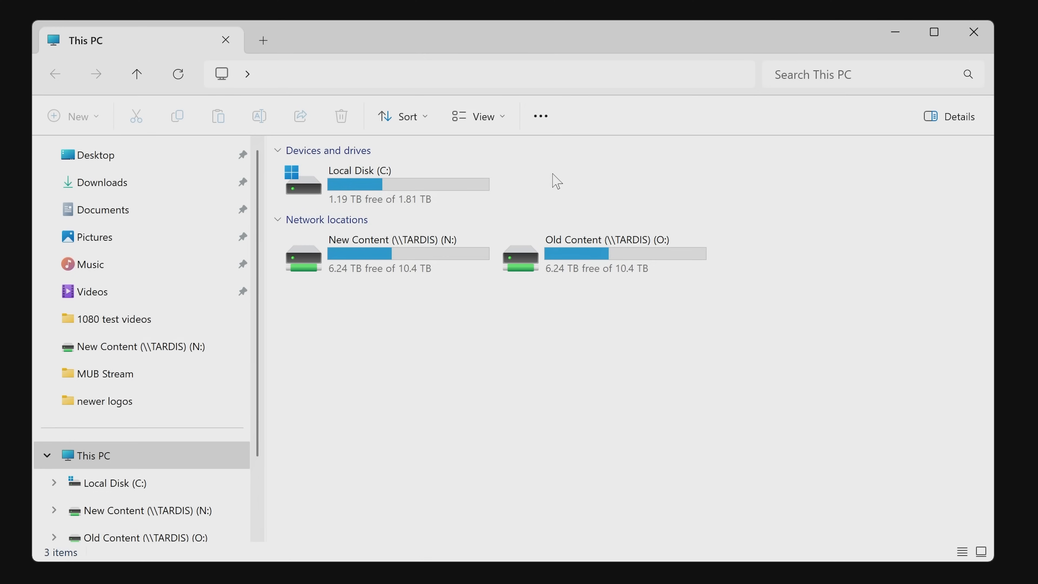
mouse_move(52, 247)
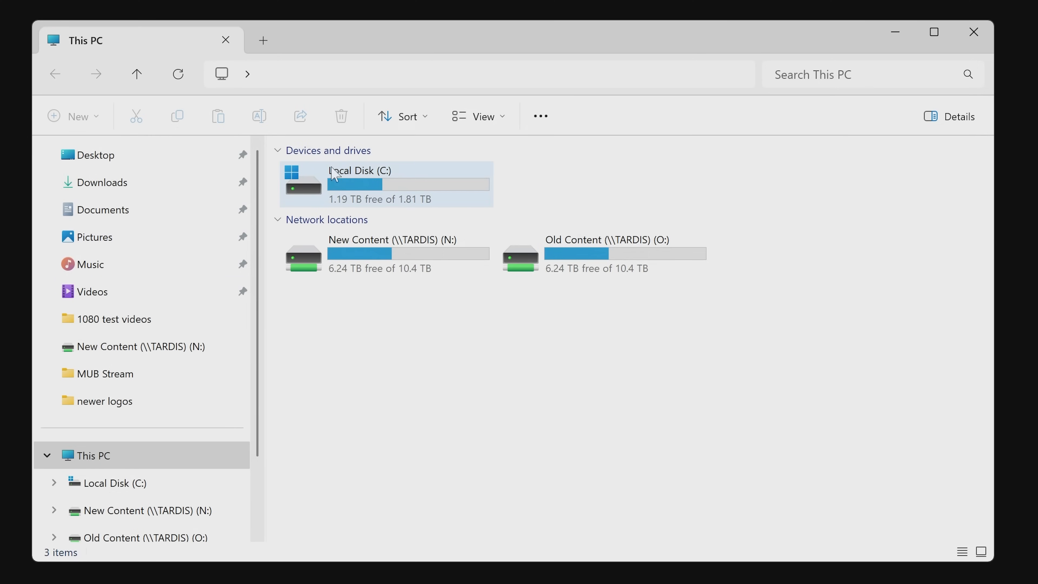
mouse_move(362, 191)
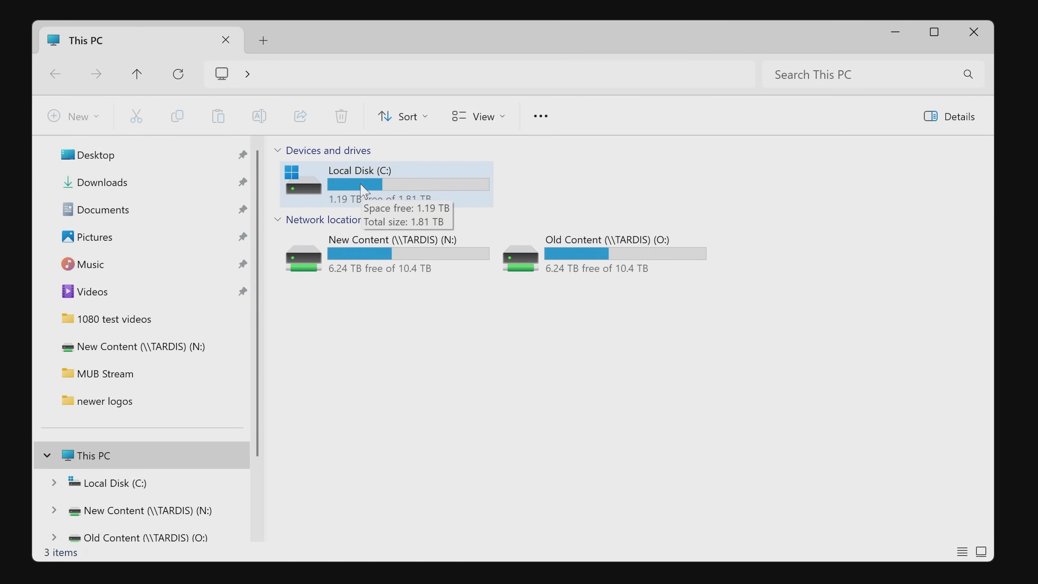
mouse_move(427, 191)
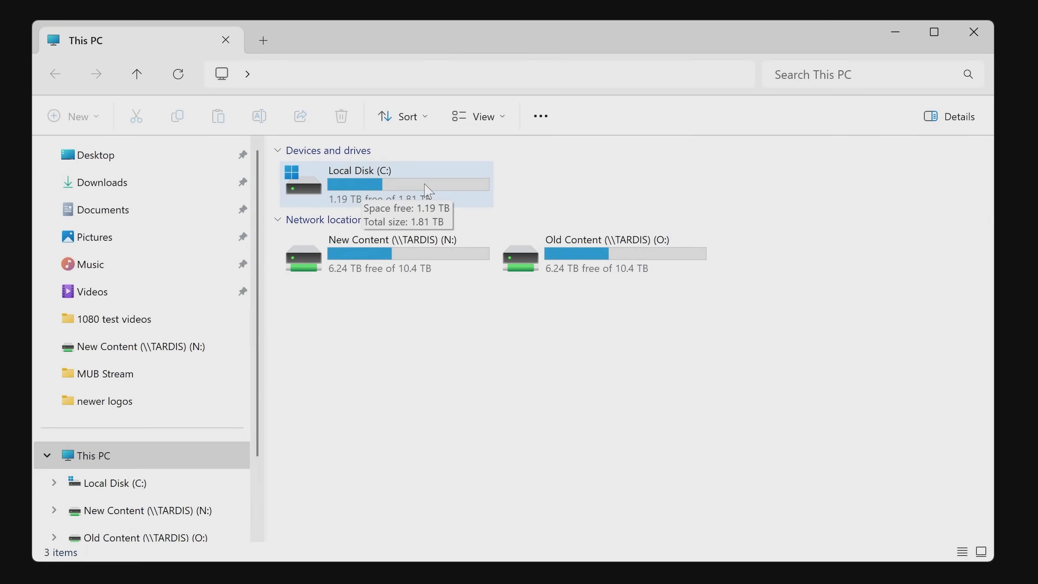
mouse_move(418, 191)
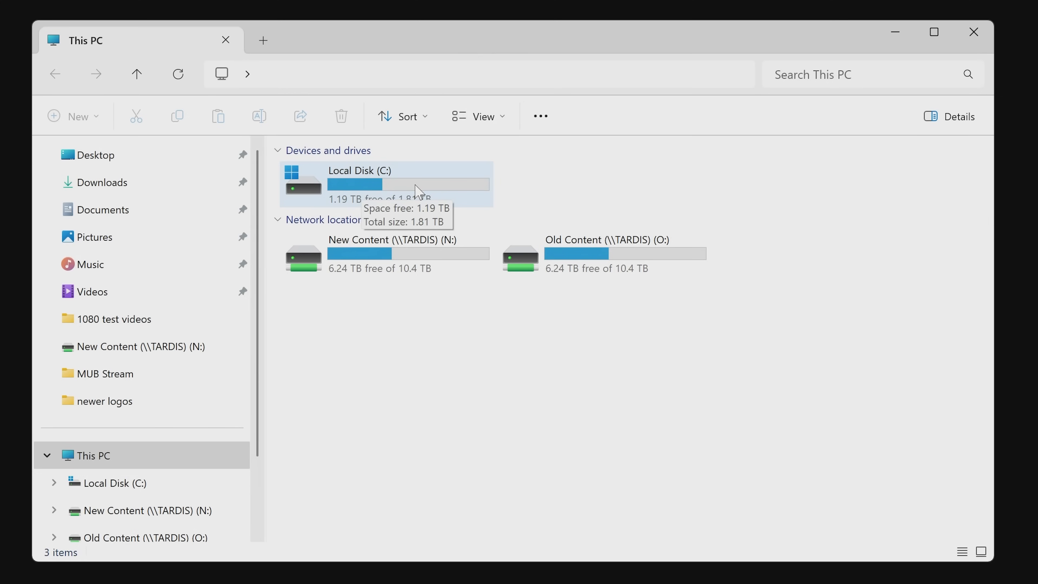
mouse_move(534, 197)
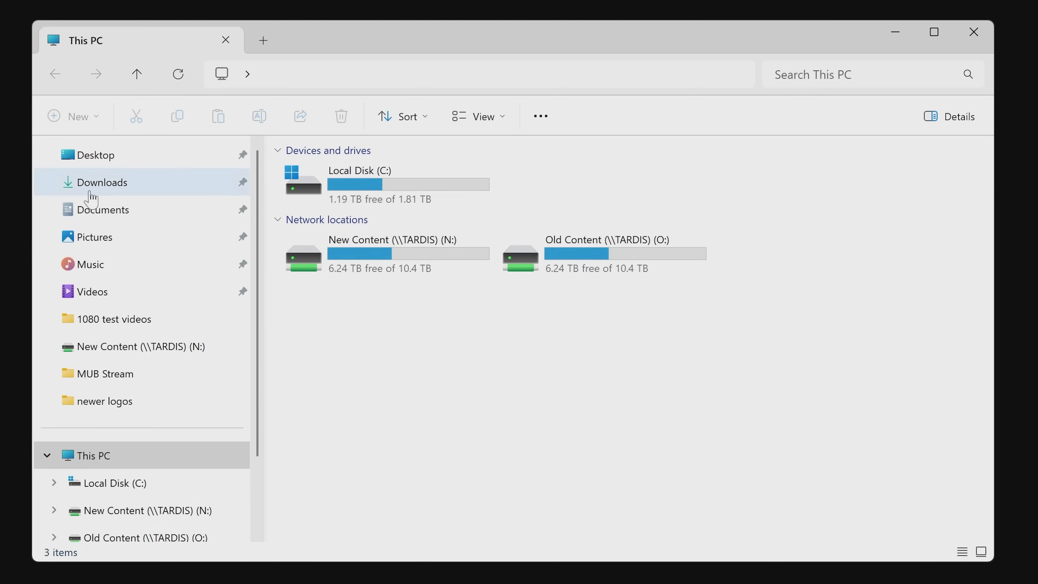
mouse_move(95, 236)
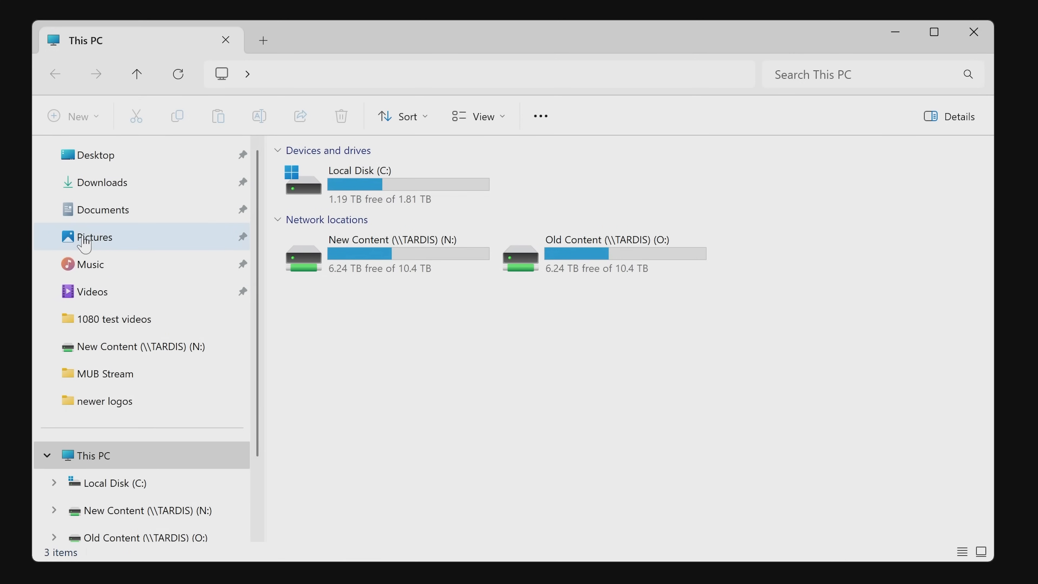
mouse_move(377, 370)
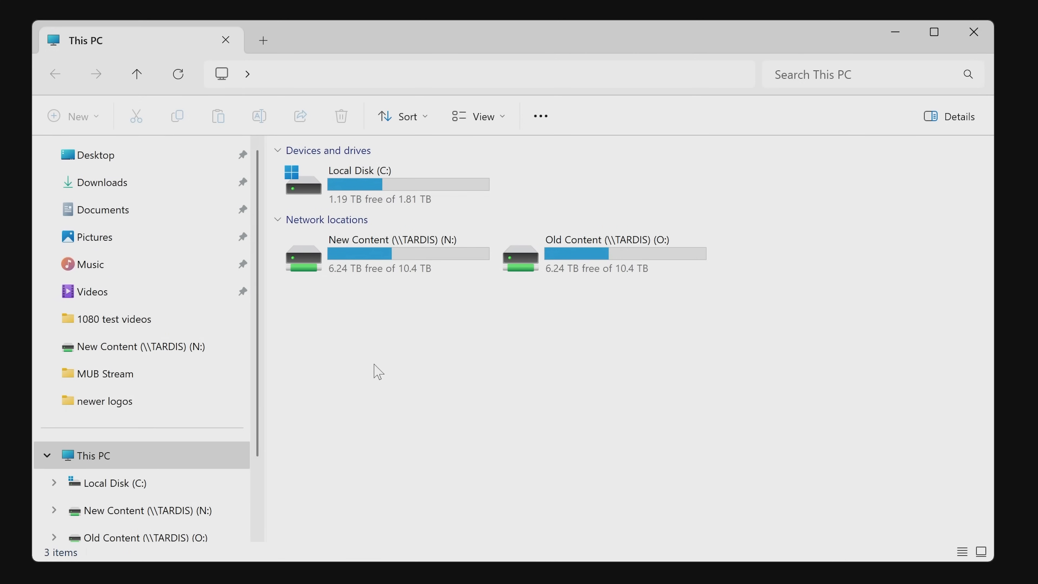
- Navigate from Local Disk (C:) to the user's home folder via %homepath% in the address bar
left_click(934, 32)
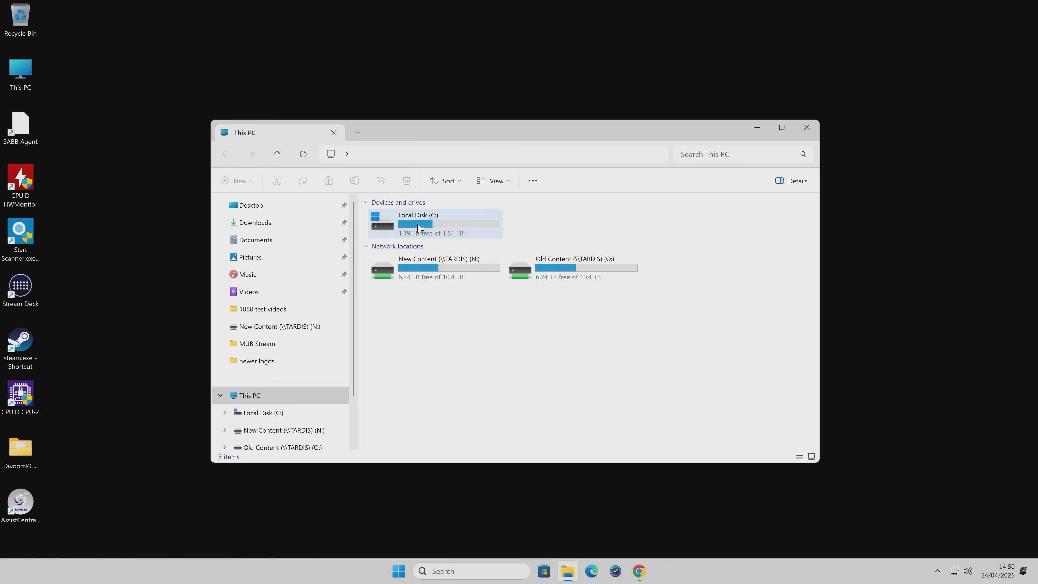
double_click(417, 224)
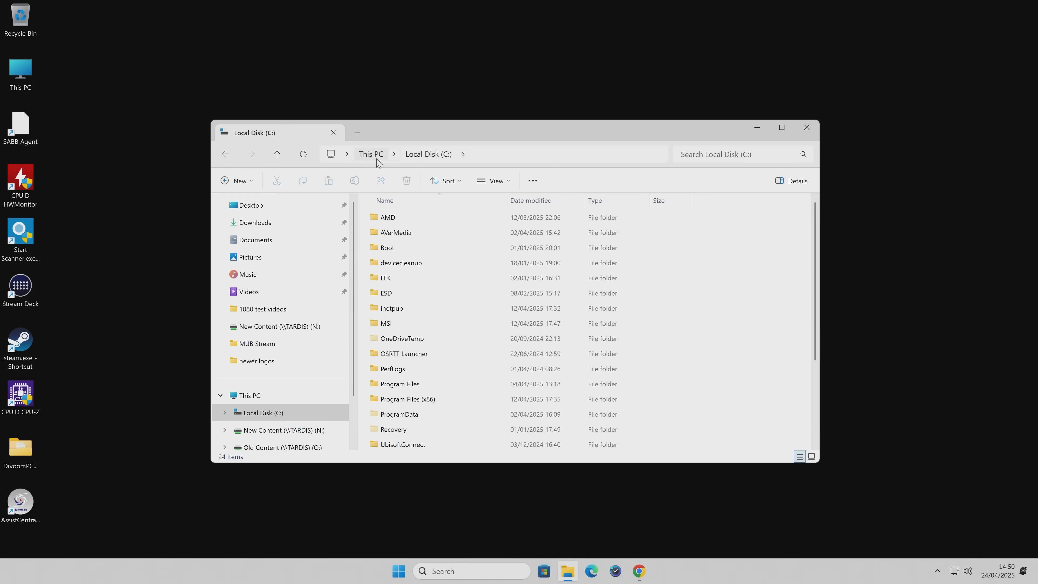
left_click(370, 153)
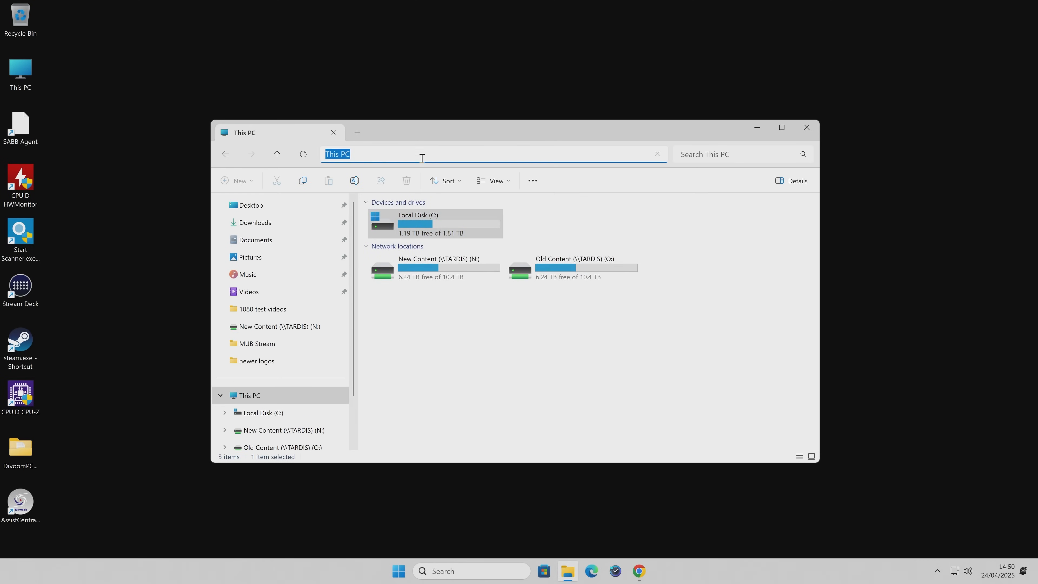
type("%ho")
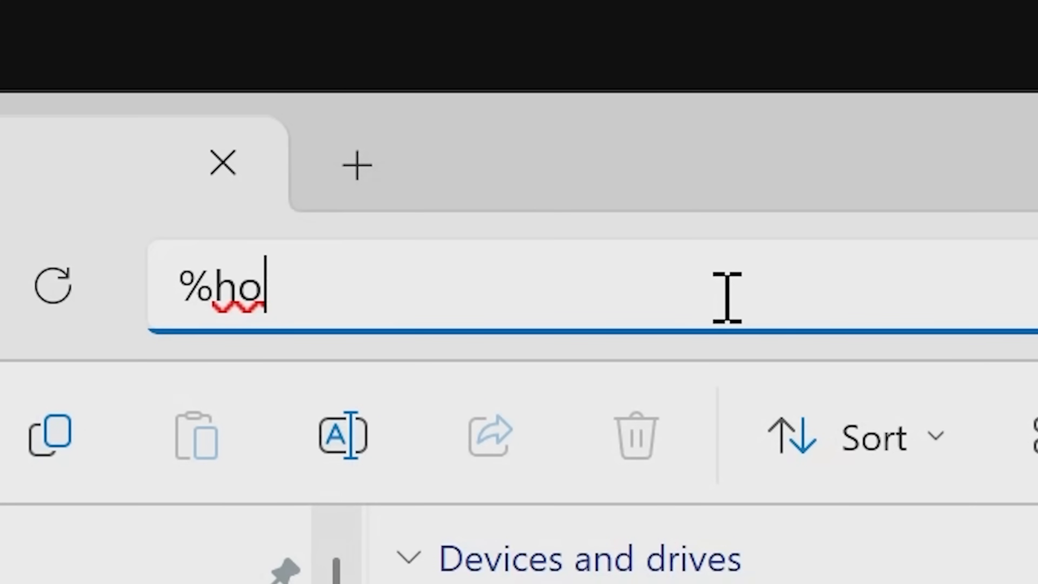
type("mepat")
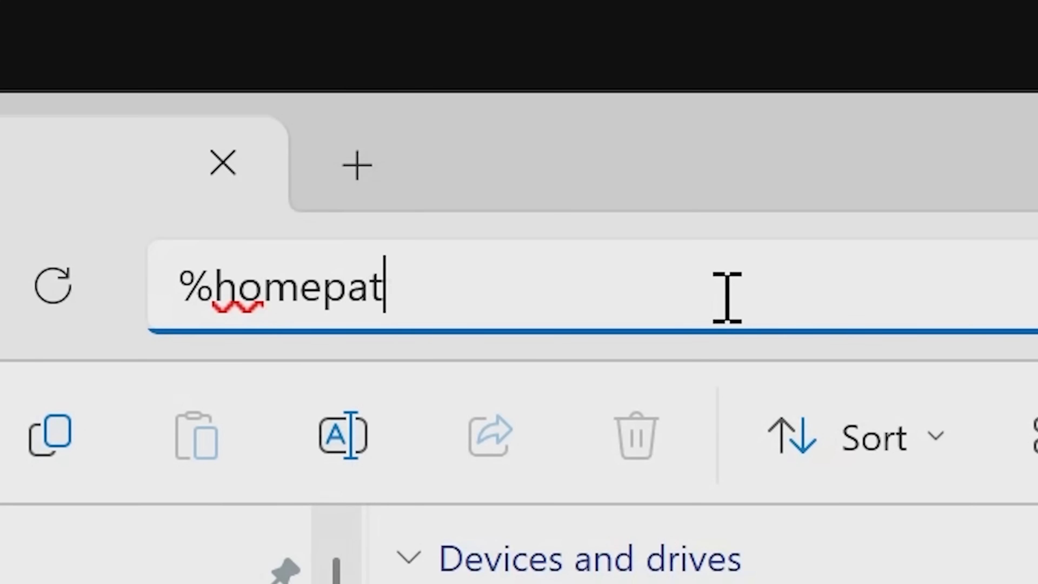
type("h%")
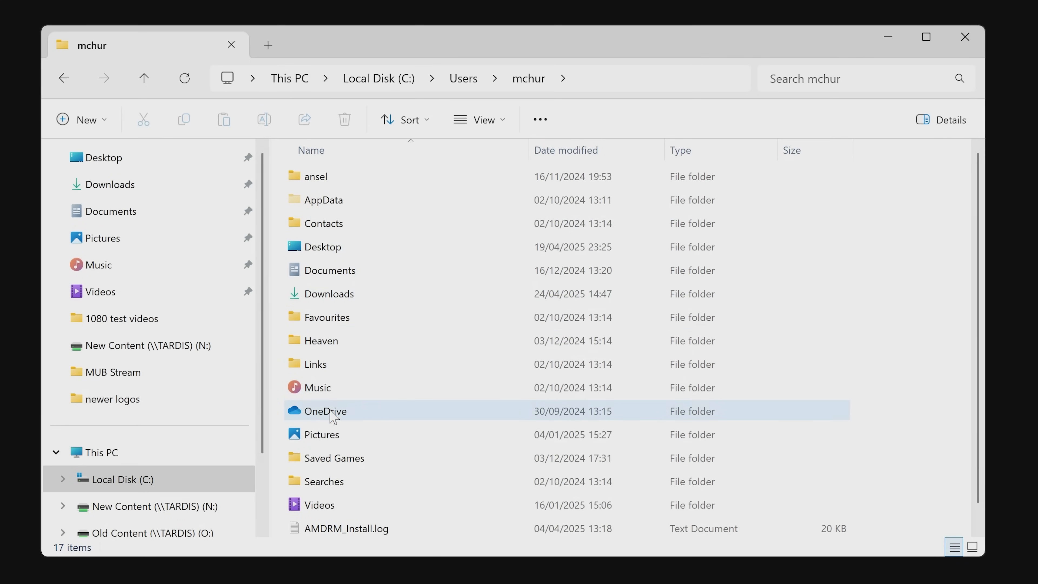
left_click(319, 505)
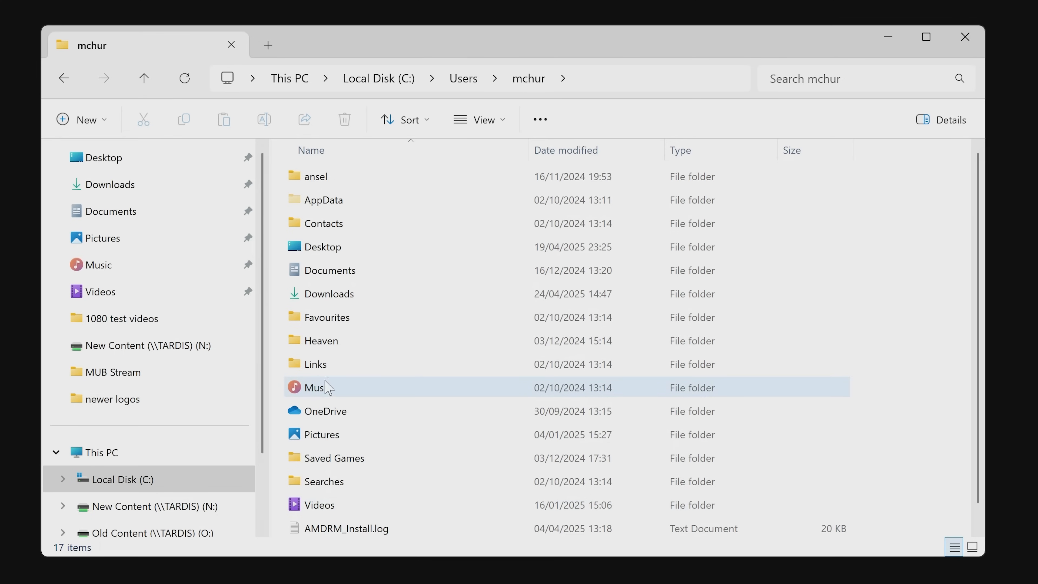
mouse_move(324, 387)
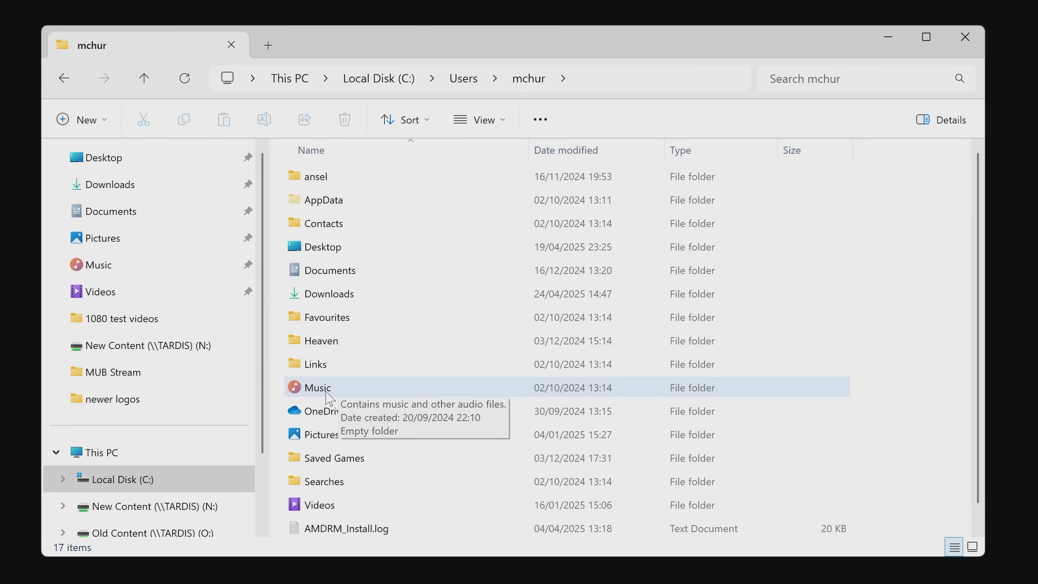
mouse_move(347, 331)
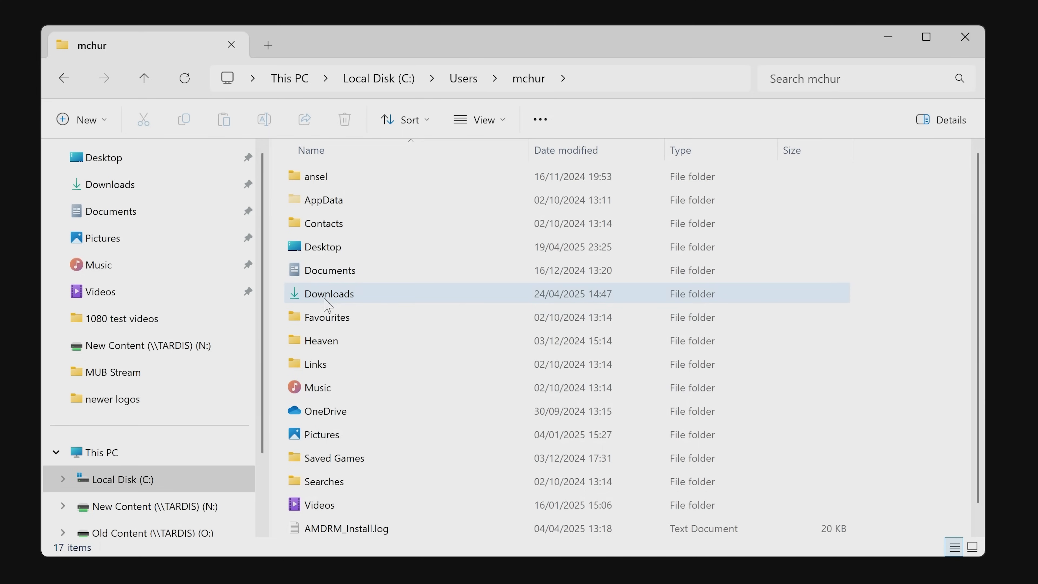
mouse_move(328, 298)
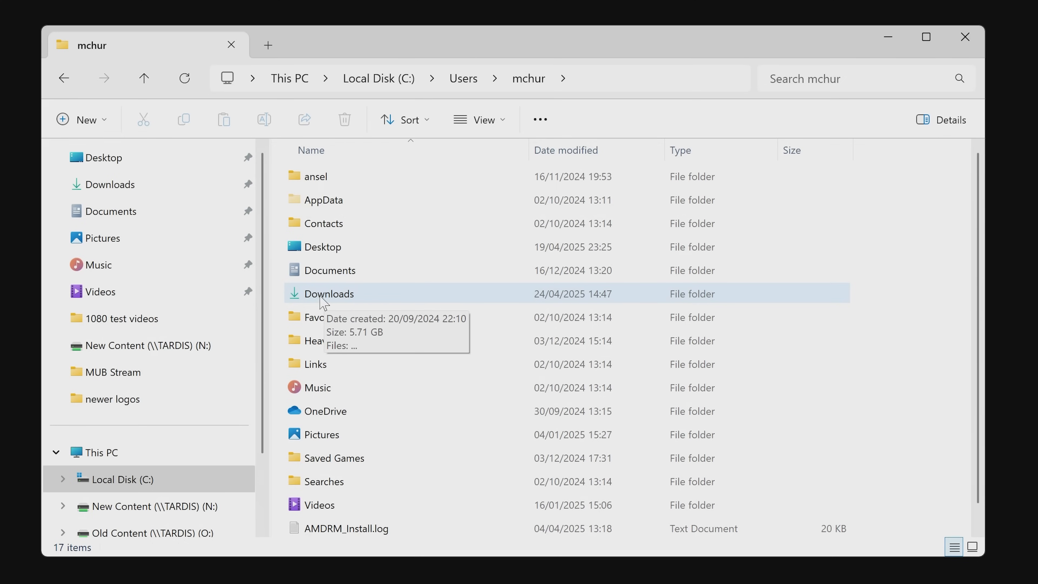
left_click(924, 36)
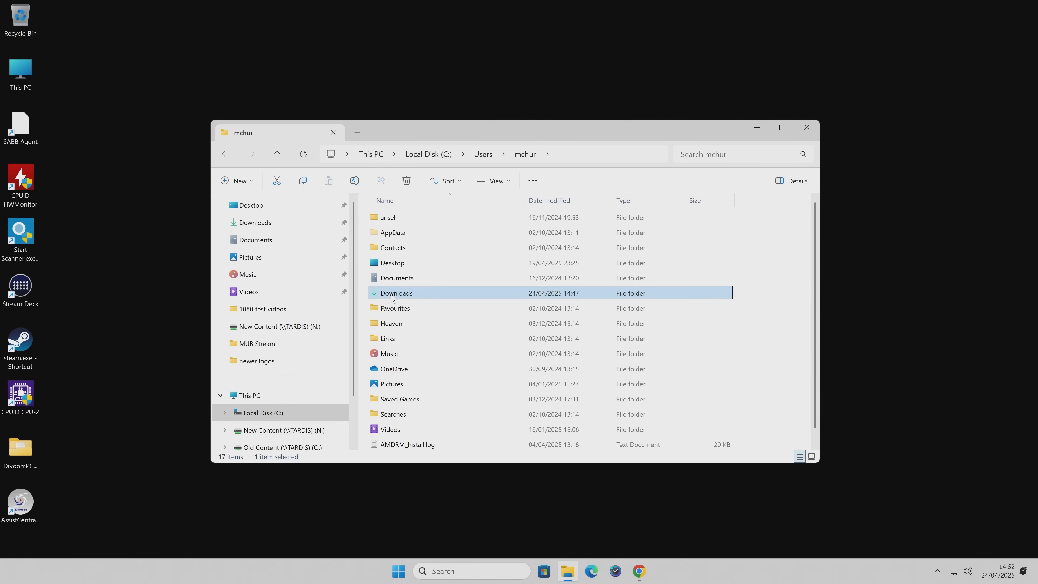
- View the Downloads folder's Location tab, showing it stored at C:\Users\<user>\Downloads
right_click(395, 292)
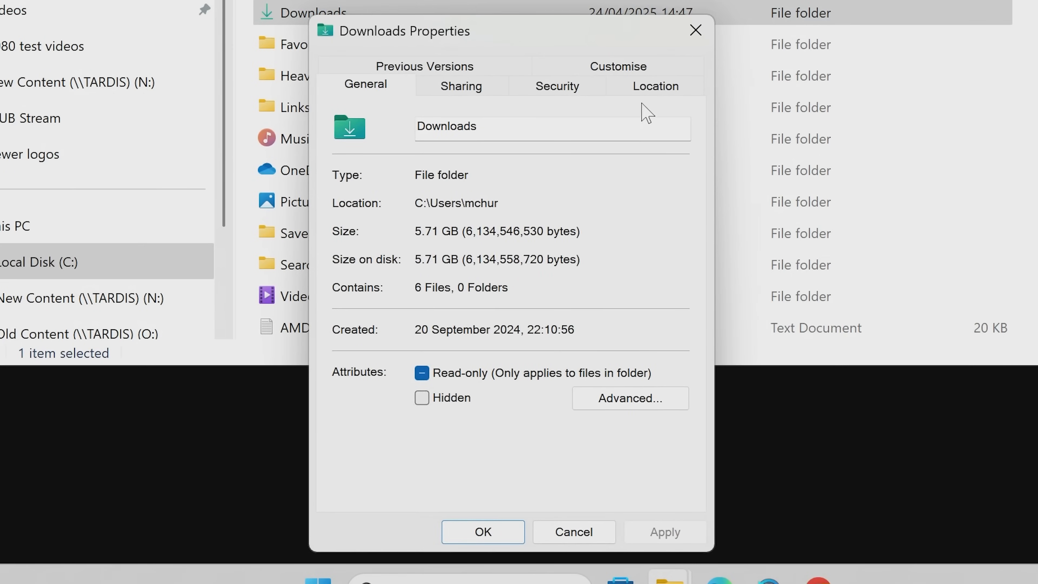
left_click(655, 85)
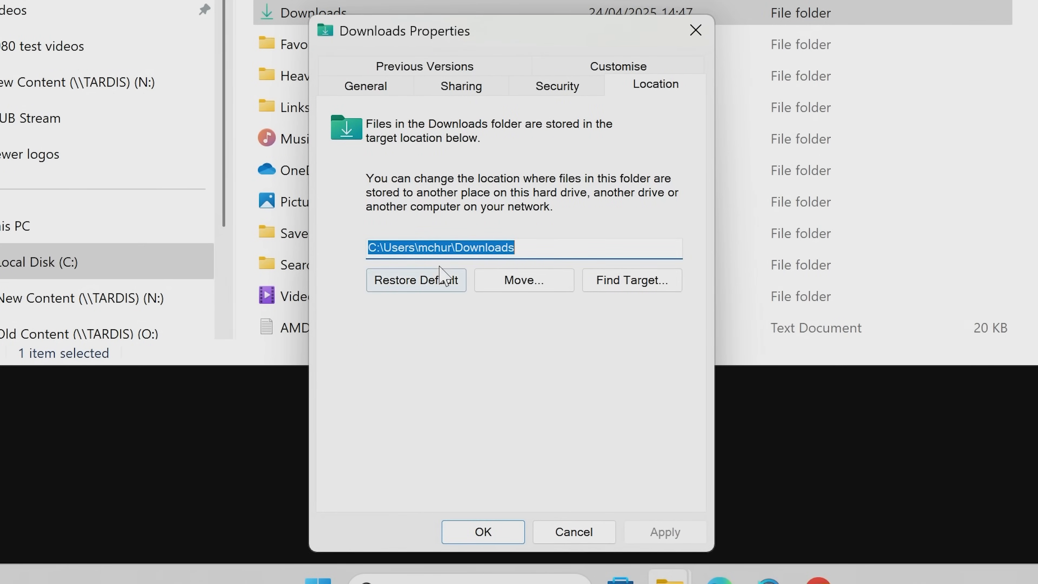
mouse_move(392, 272)
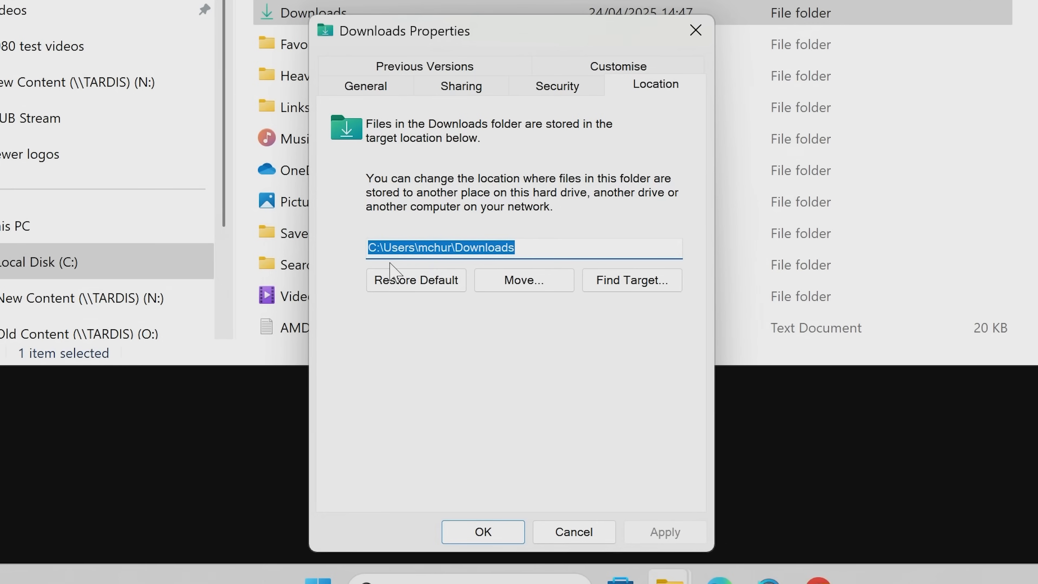
mouse_move(384, 271)
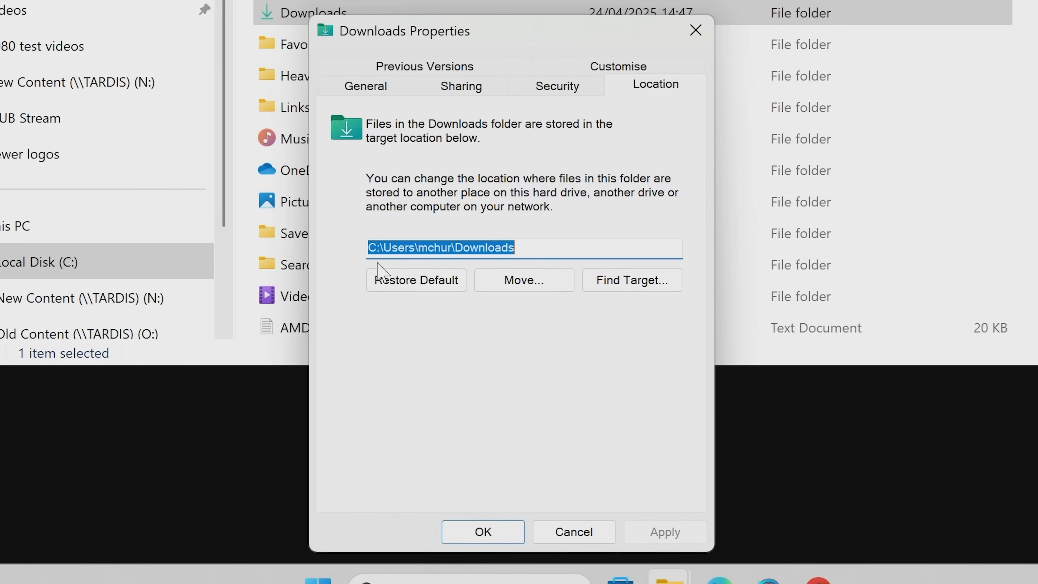
mouse_move(504, 268)
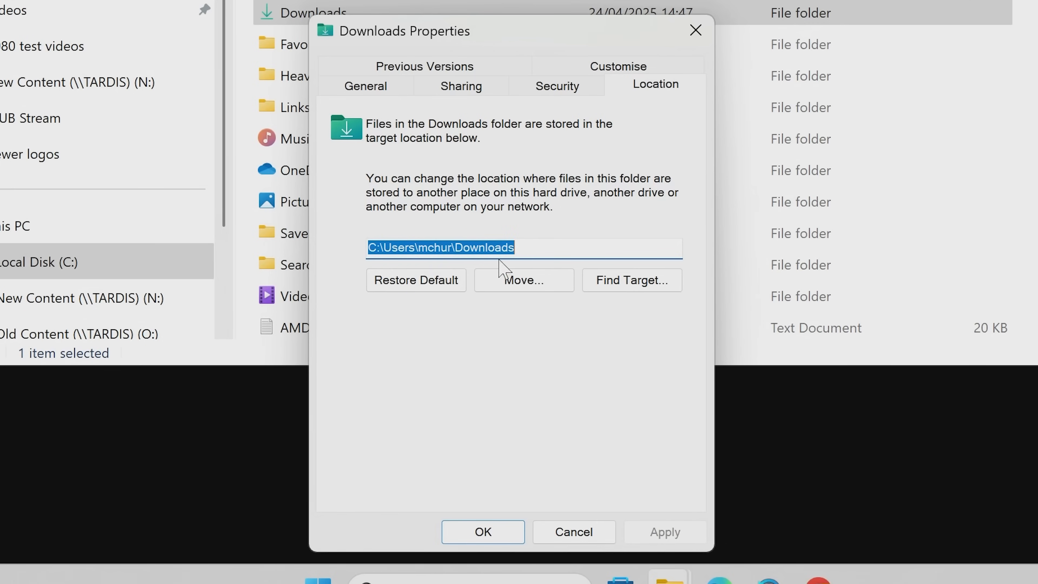
mouse_move(532, 239)
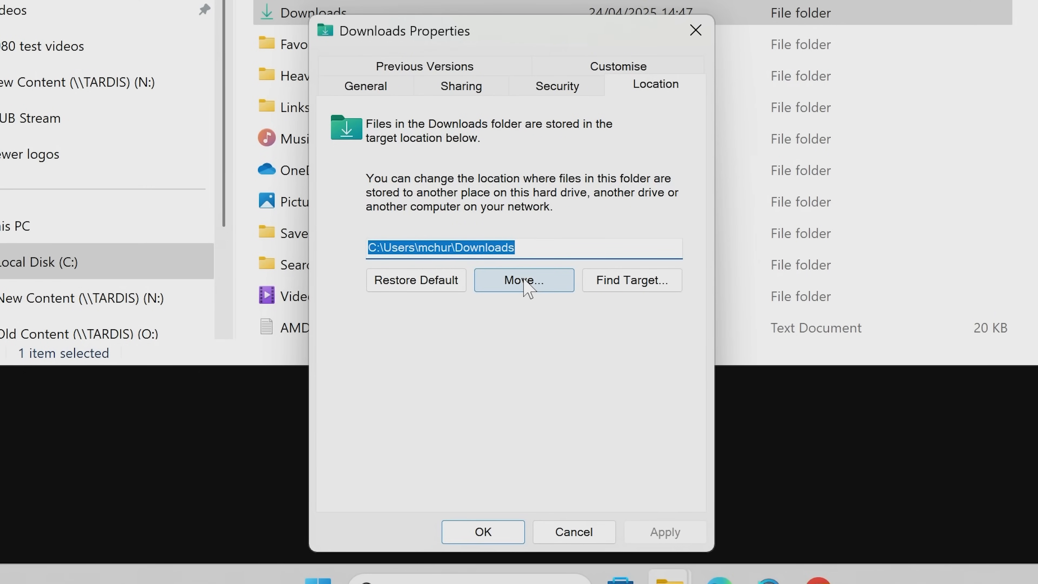
- Choose the \\TARDIS\Downloads network share as the new Downloads target via Move..
left_click(524, 280)
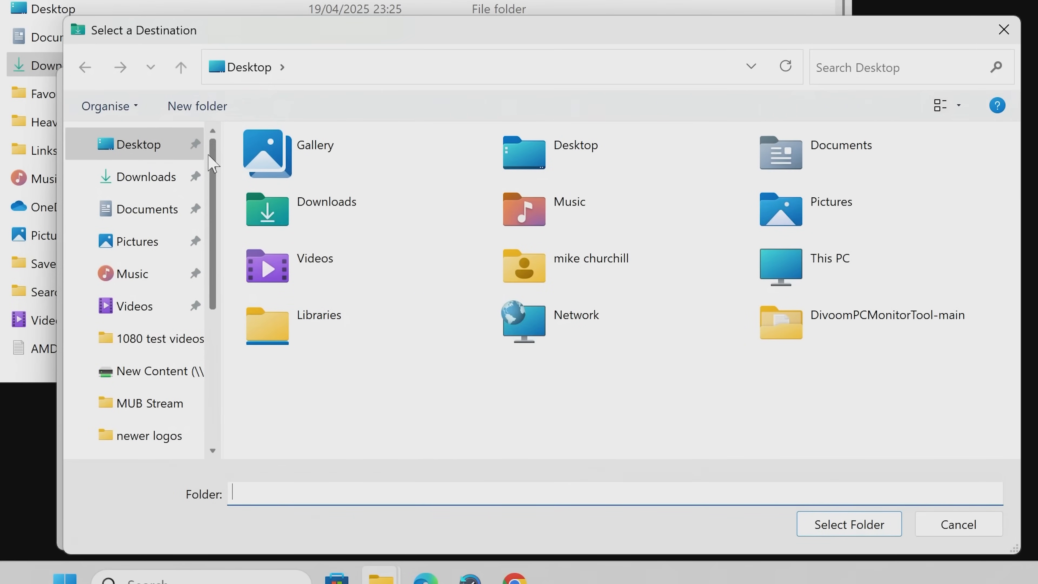
scroll("down", 3)
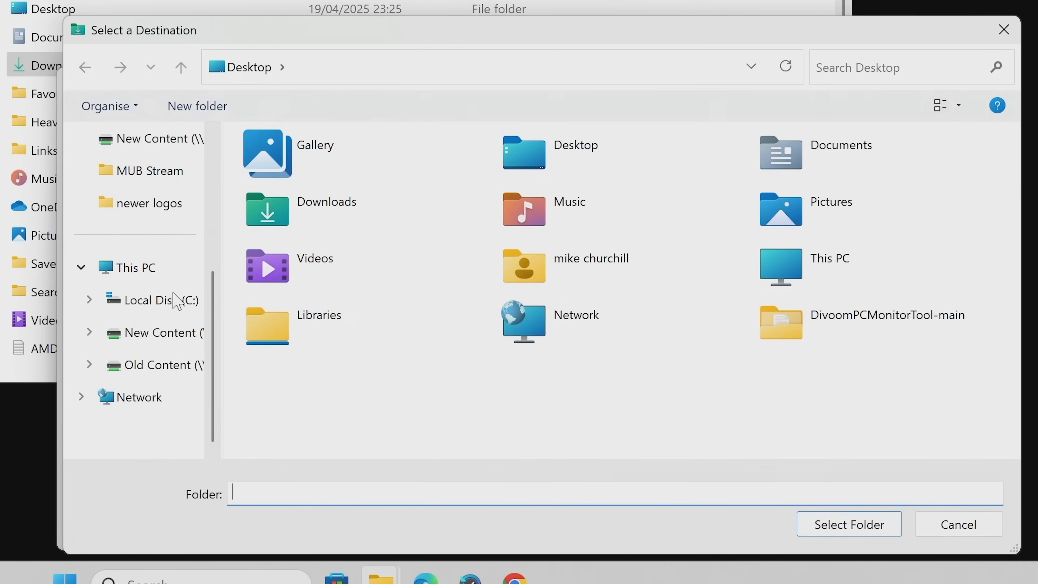
left_click(140, 396)
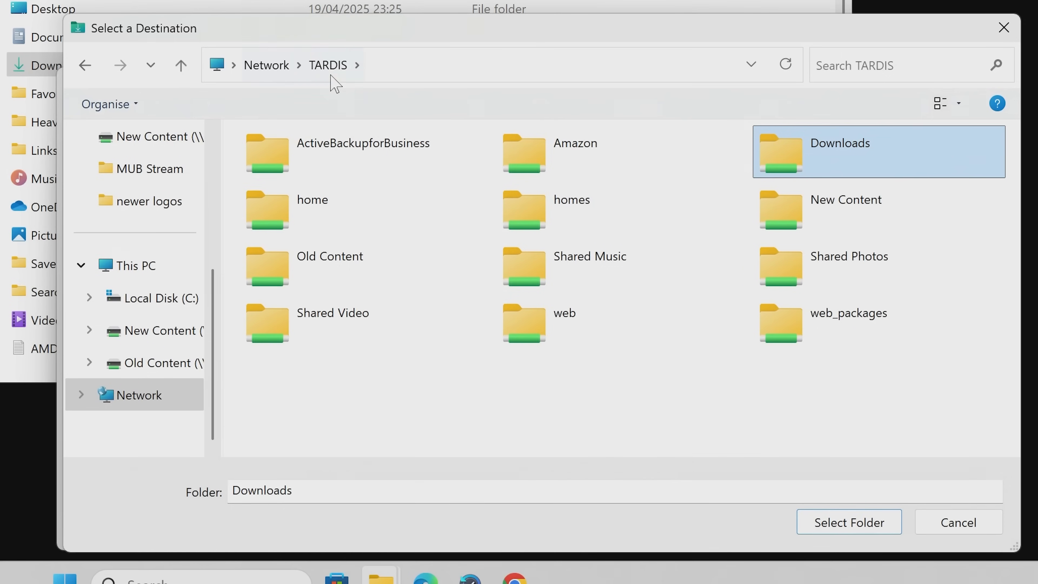
mouse_move(158, 330)
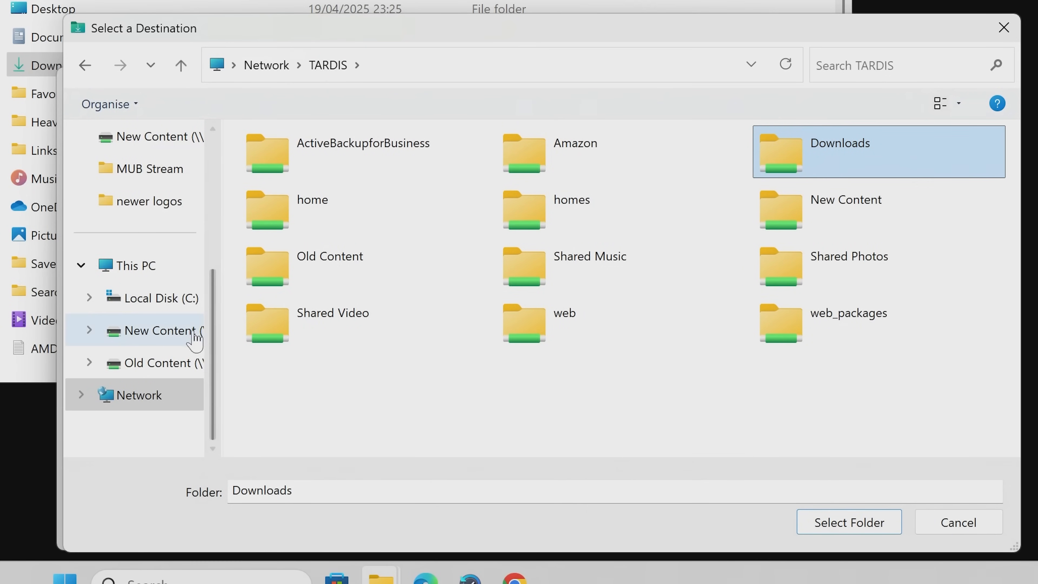
mouse_move(772, 172)
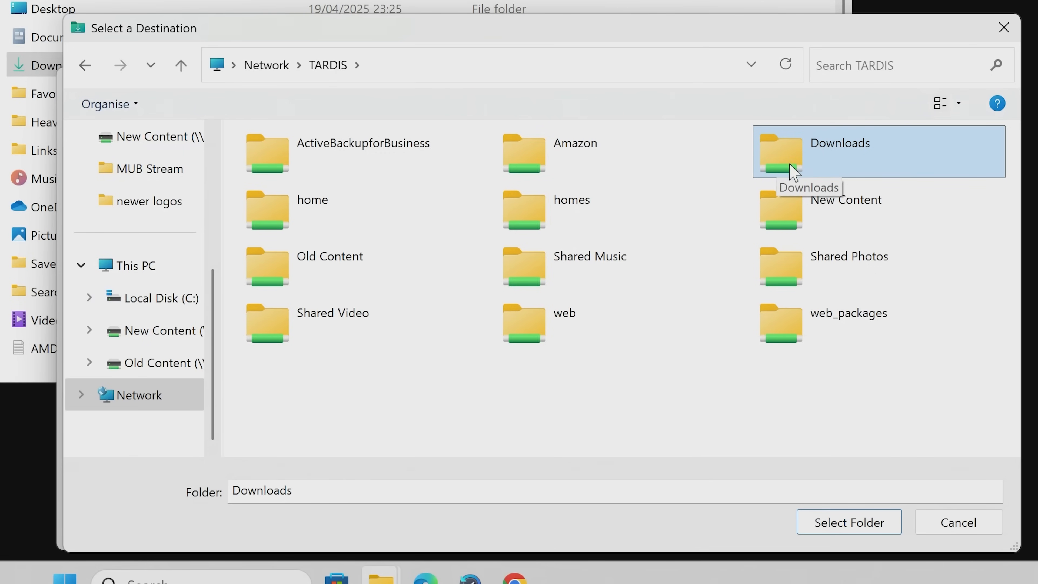
mouse_move(794, 155)
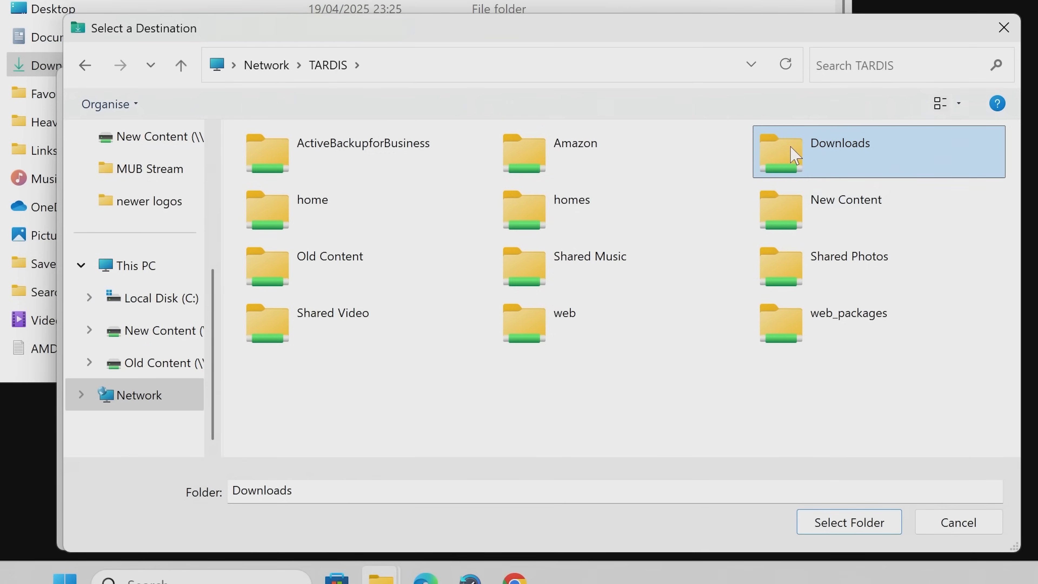
mouse_move(874, 167)
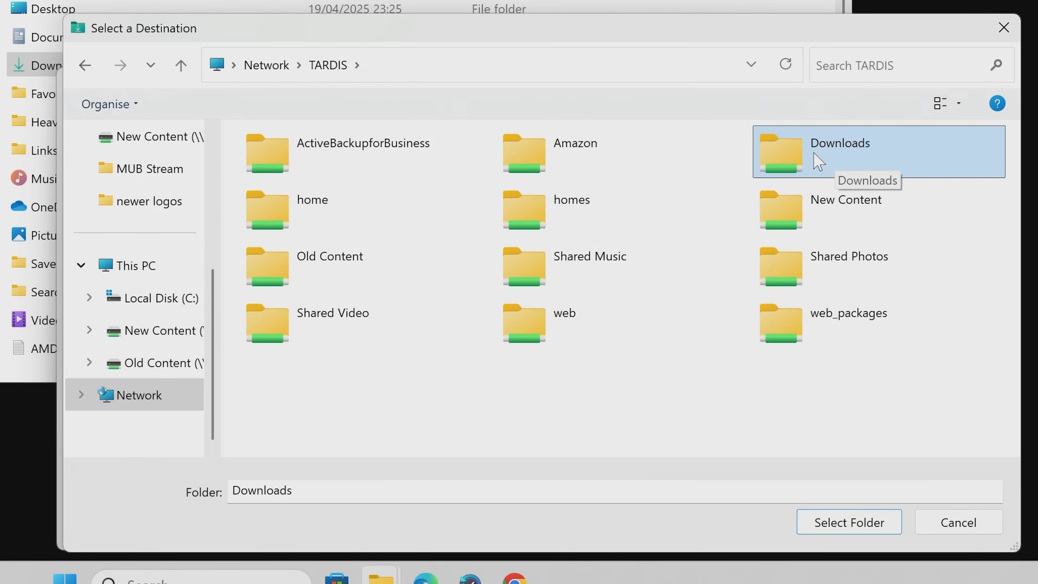
mouse_move(848, 521)
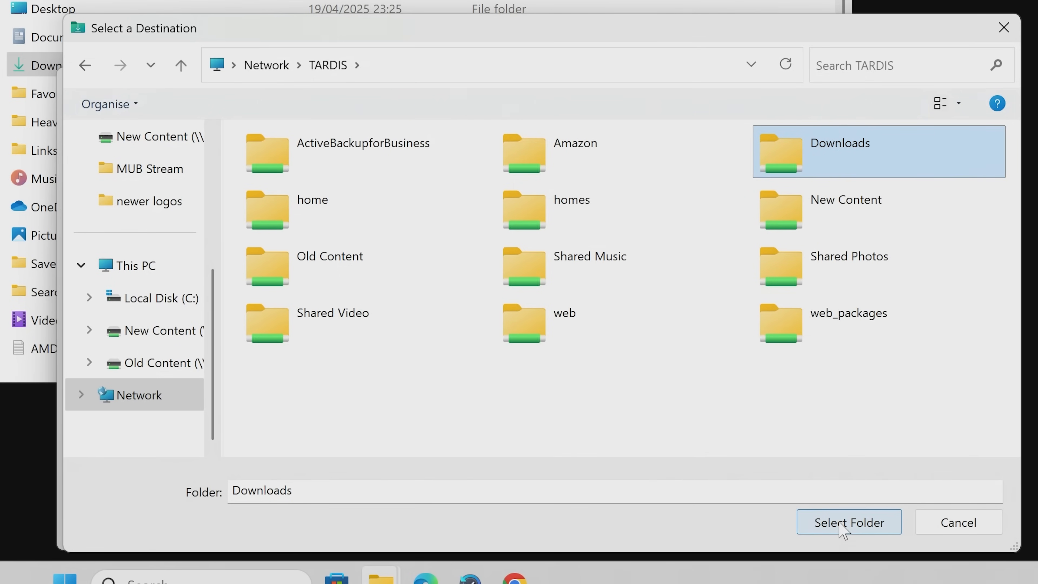
left_click(848, 521)
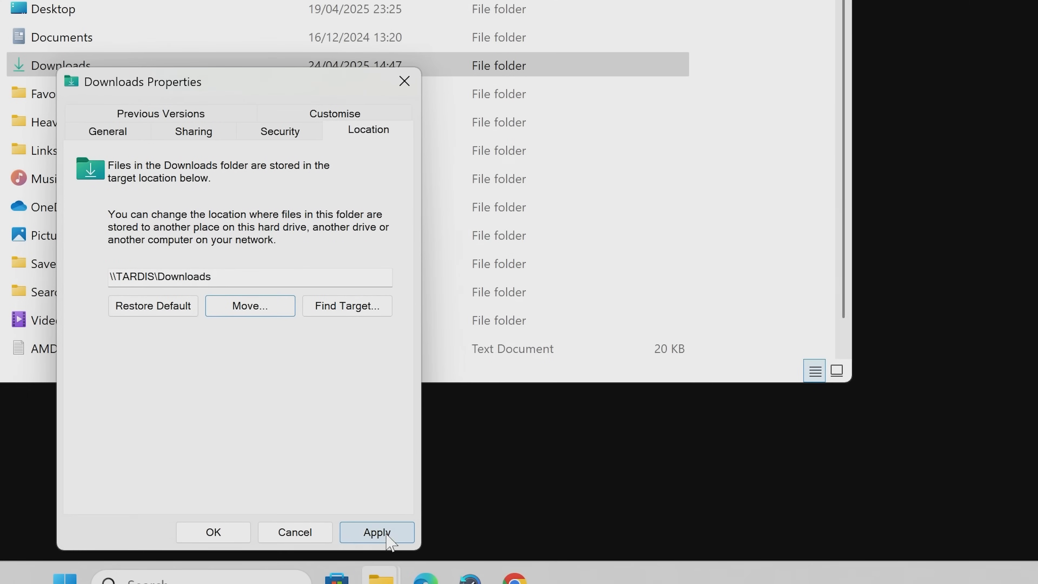
- Apply the \\TARDIS\Downloads location and confirm moving existing files there
left_click(376, 532)
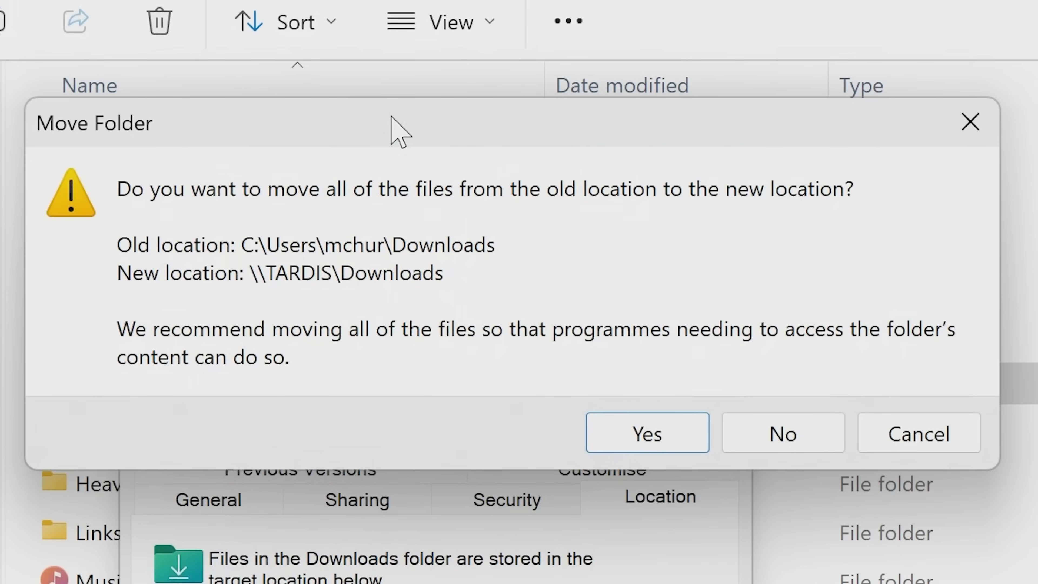
mouse_move(122, 142)
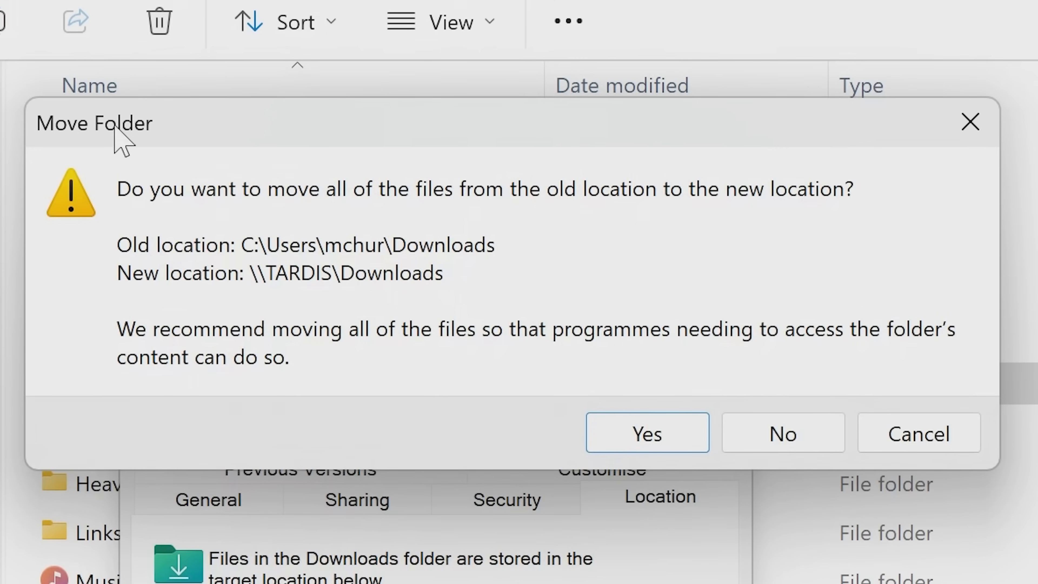
mouse_move(622, 221)
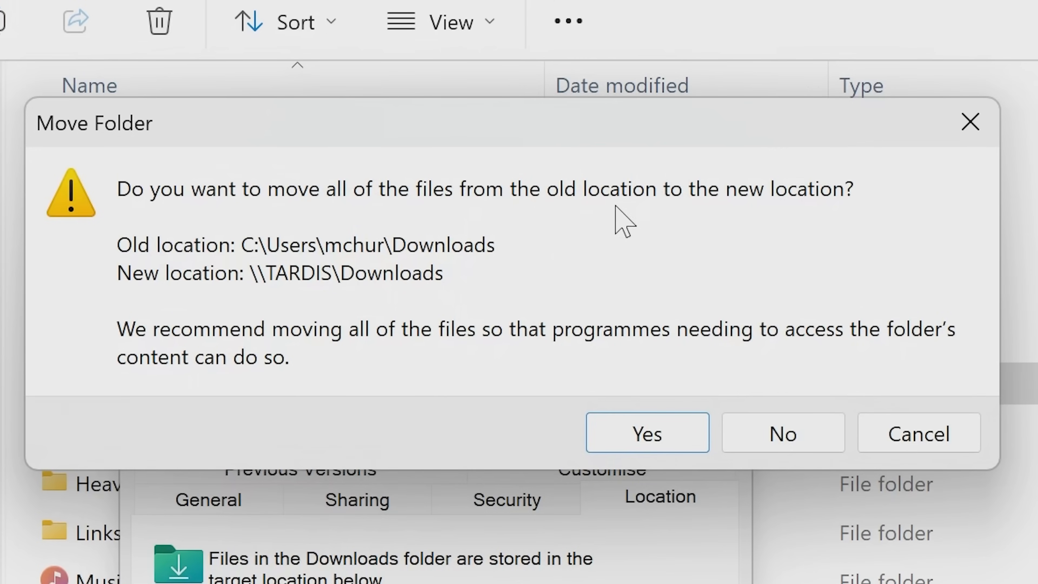
mouse_move(170, 271)
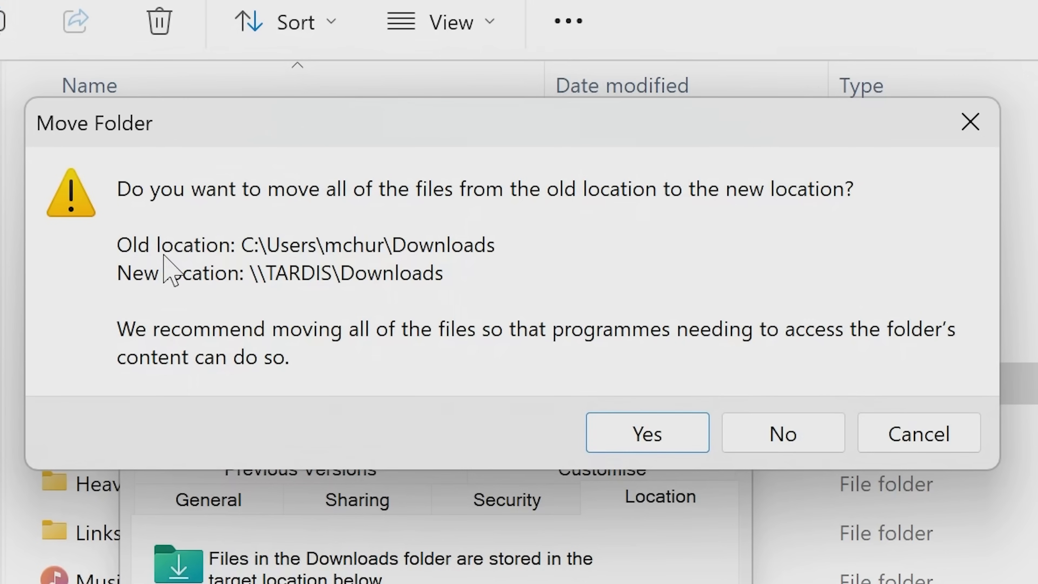
mouse_move(359, 300)
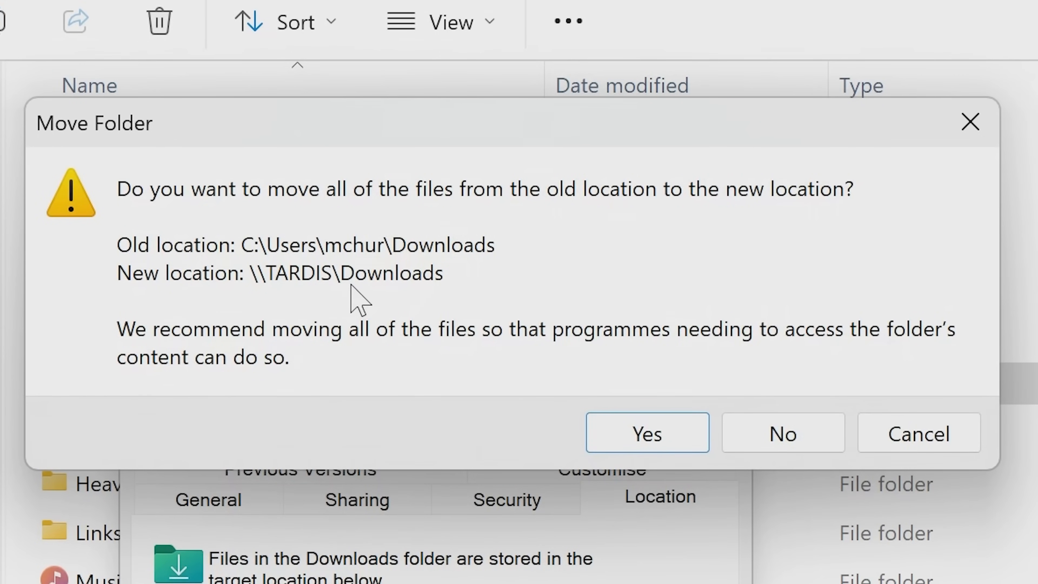
mouse_move(189, 347)
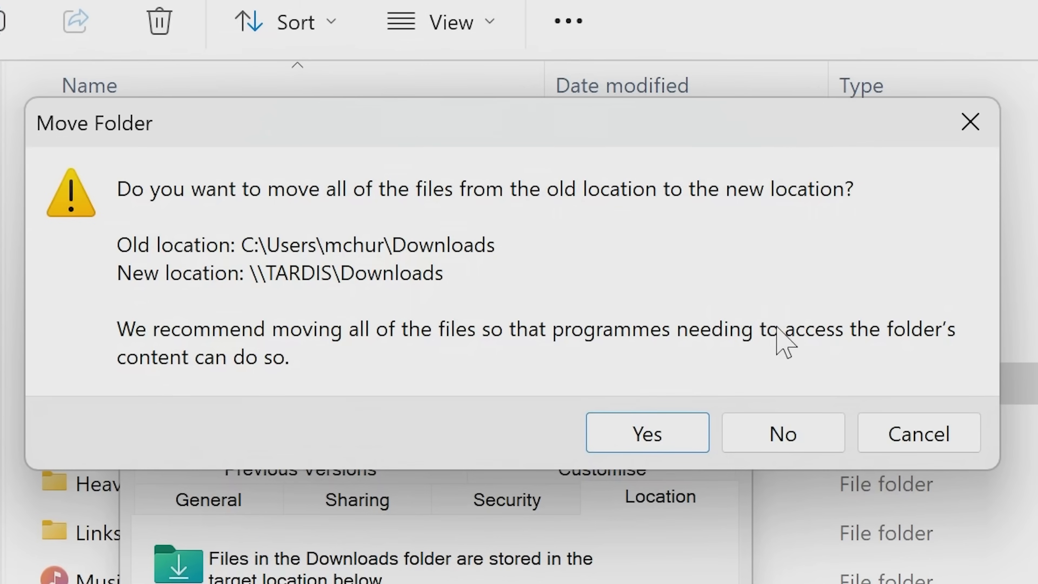
mouse_move(305, 381)
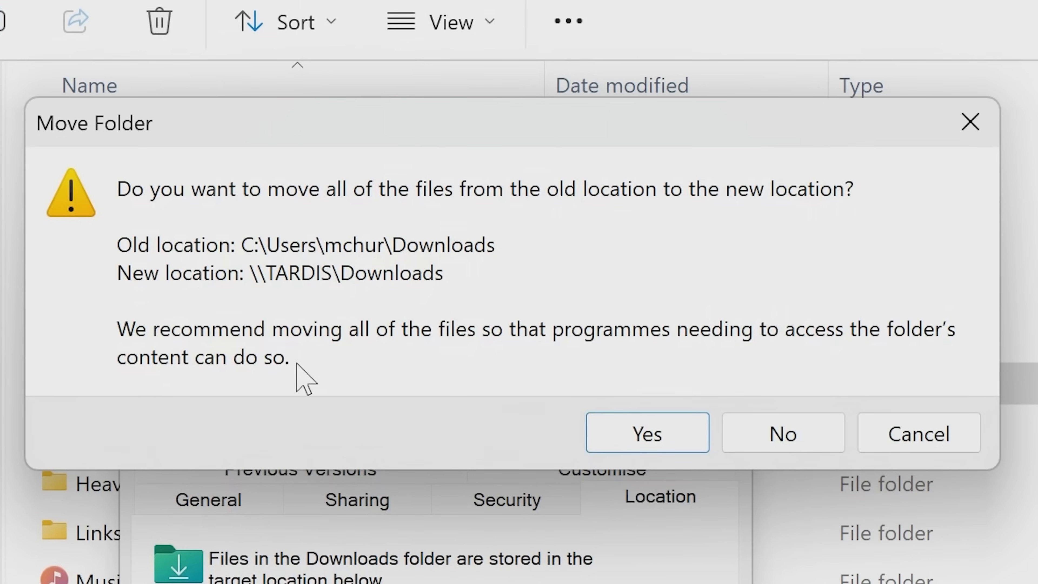
mouse_move(711, 363)
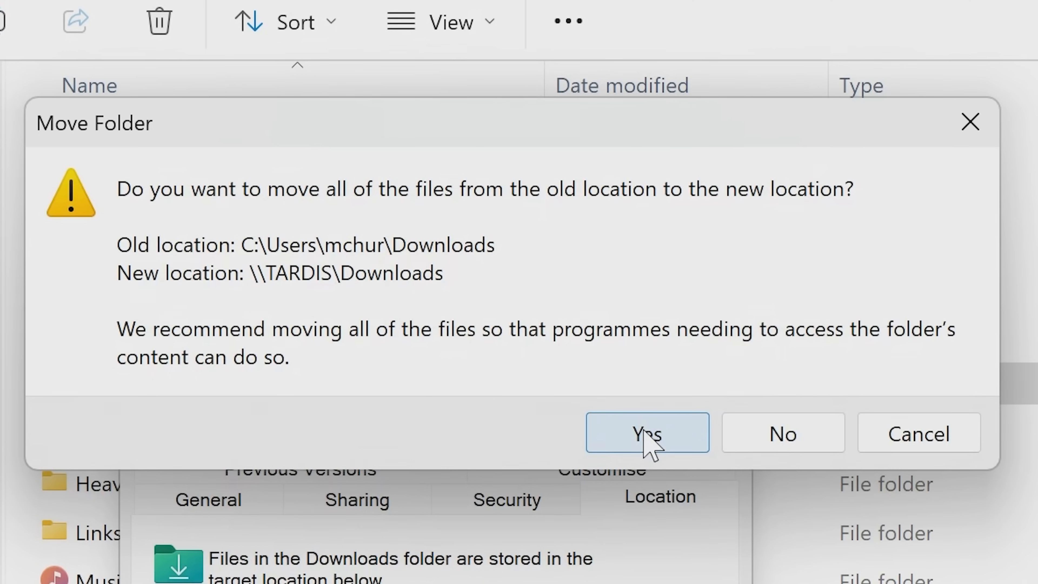
left_click(646, 433)
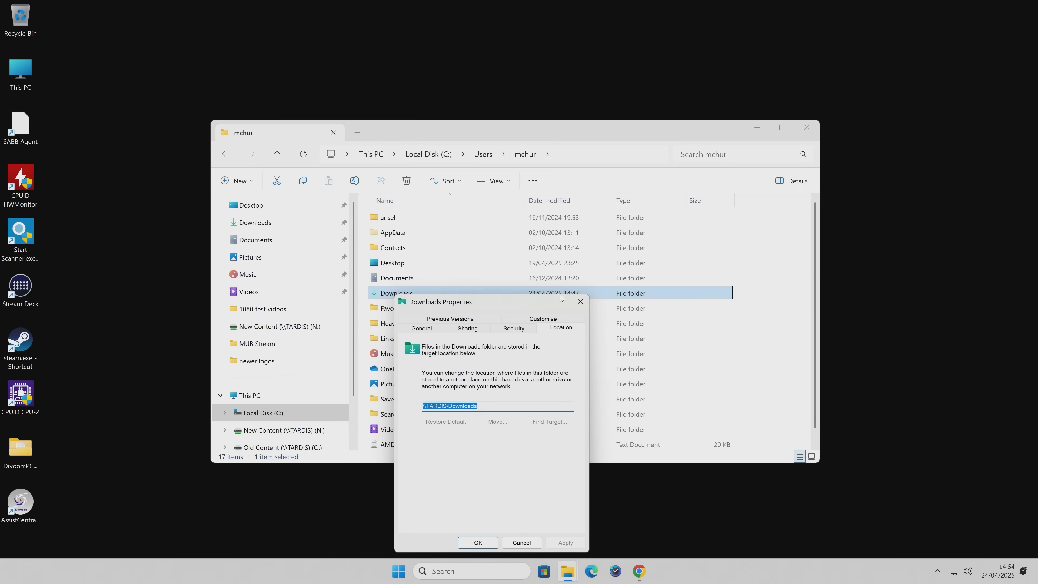
- Close the Downloads Properties dialog and the user folder window
left_click(477, 542)
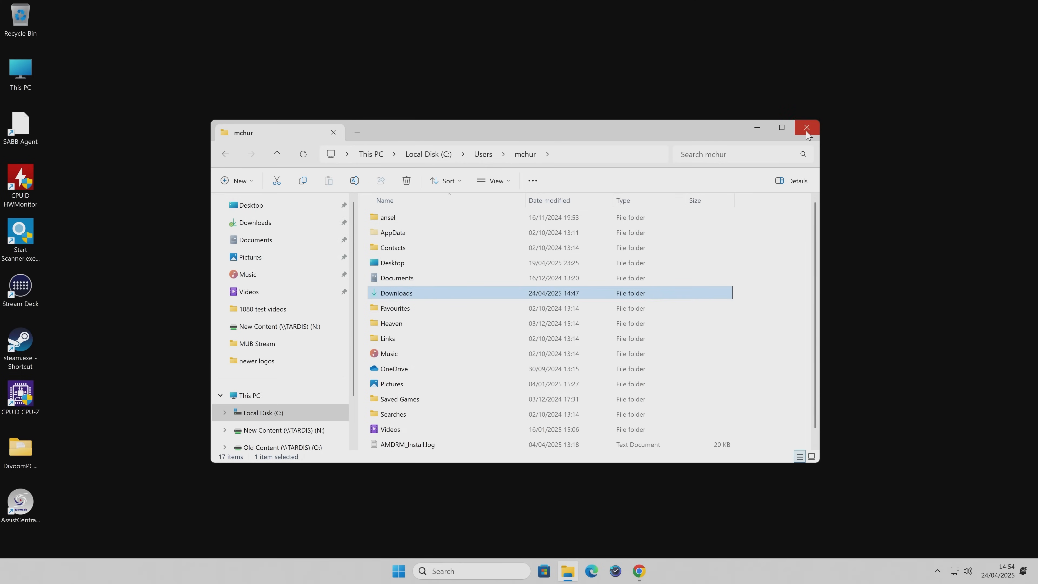
left_click(806, 127)
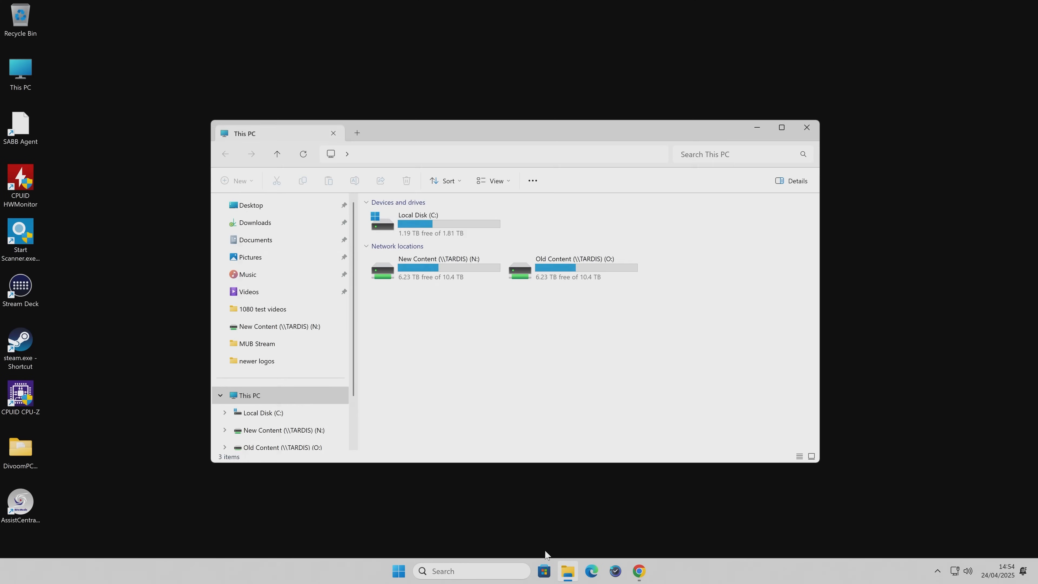
- Check a file in Downloads reports its location as \\TARDIS\Downloads, then close its properties
left_click(255, 223)
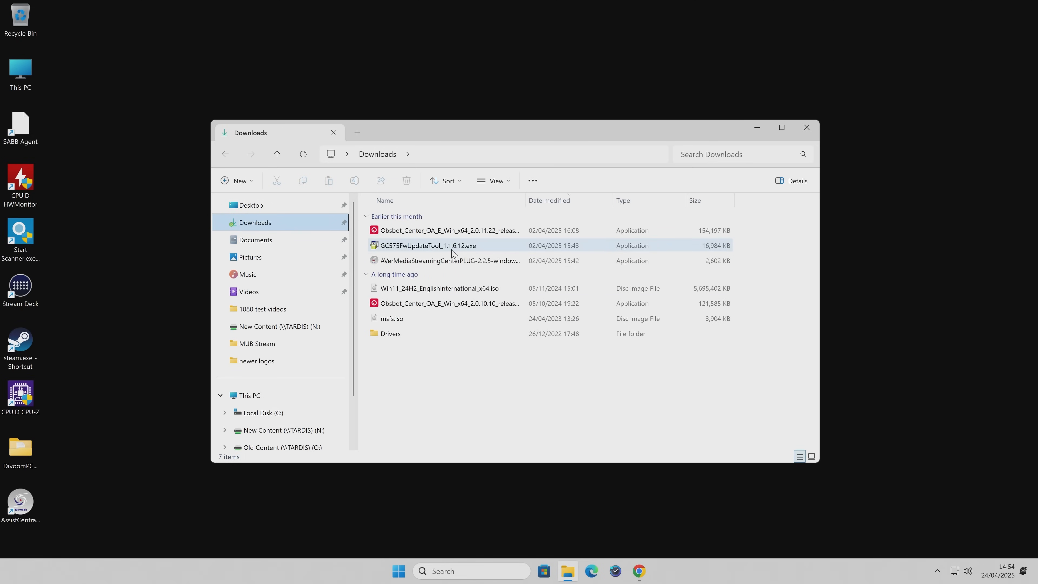
mouse_move(391, 319)
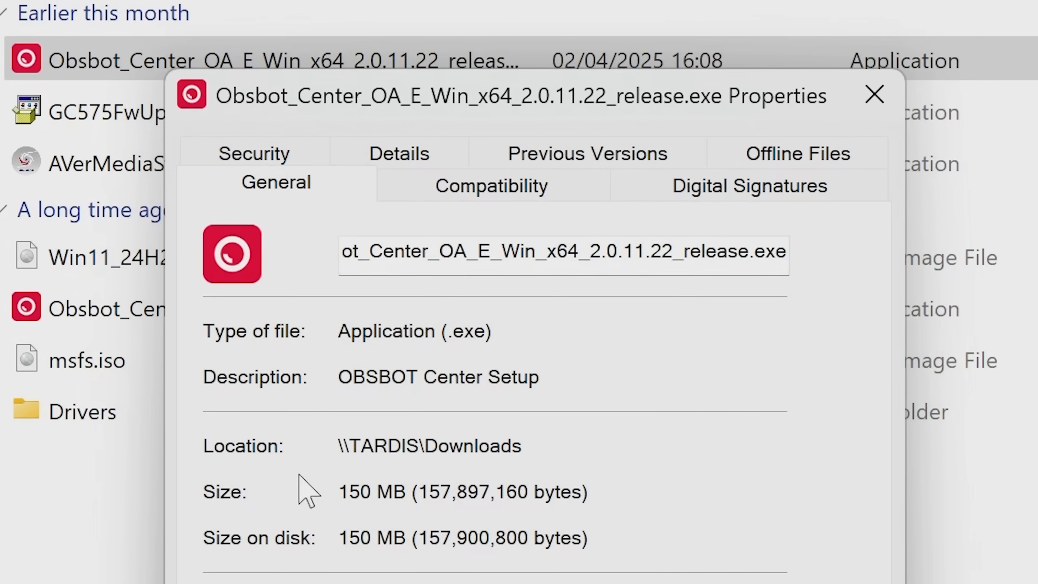
mouse_move(378, 461)
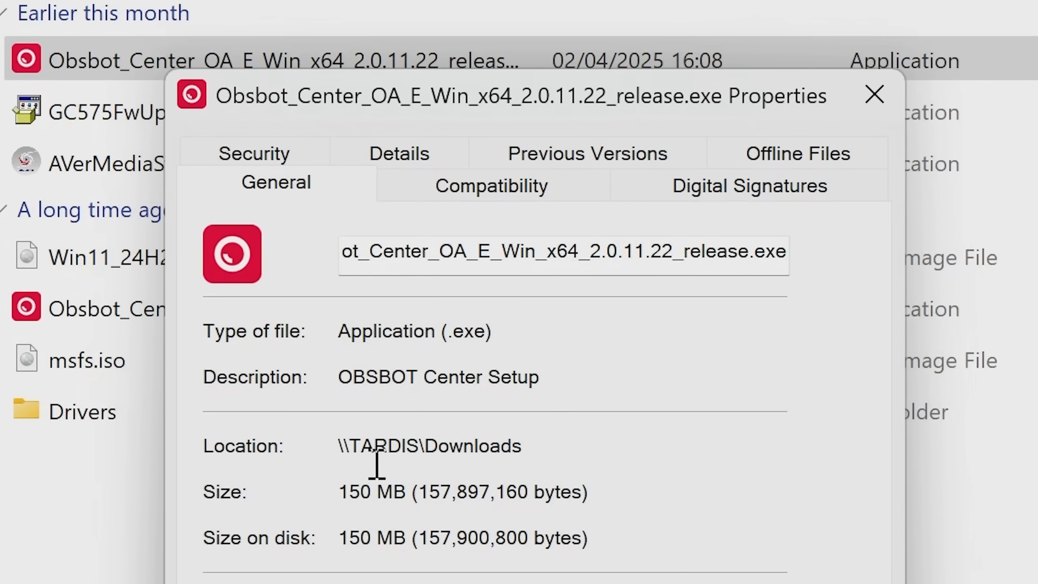
left_click(873, 95)
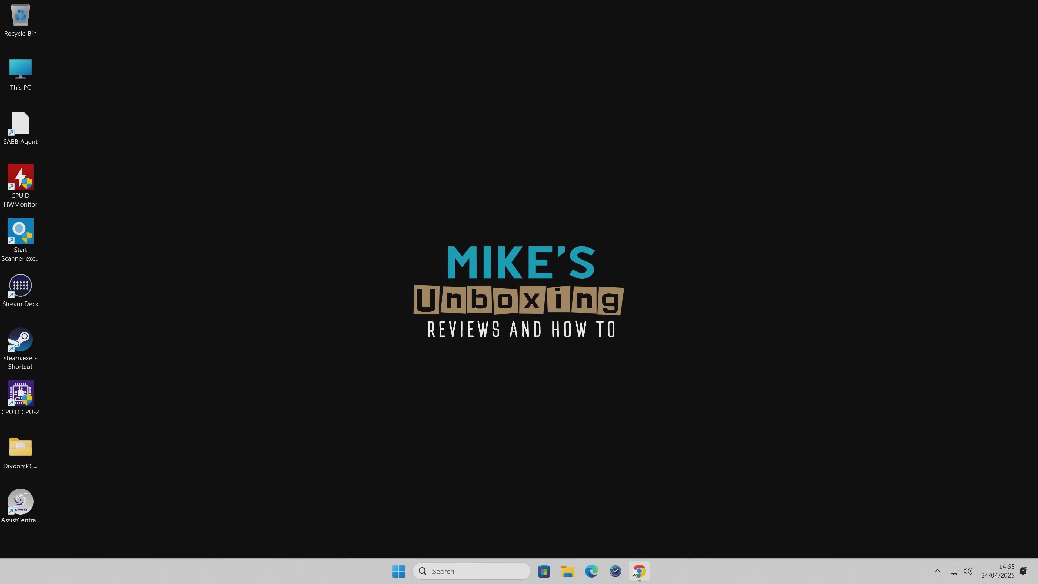
- Download the AMD Chipset Drivers installer and save it into the Downloads folder
left_click(638, 571)
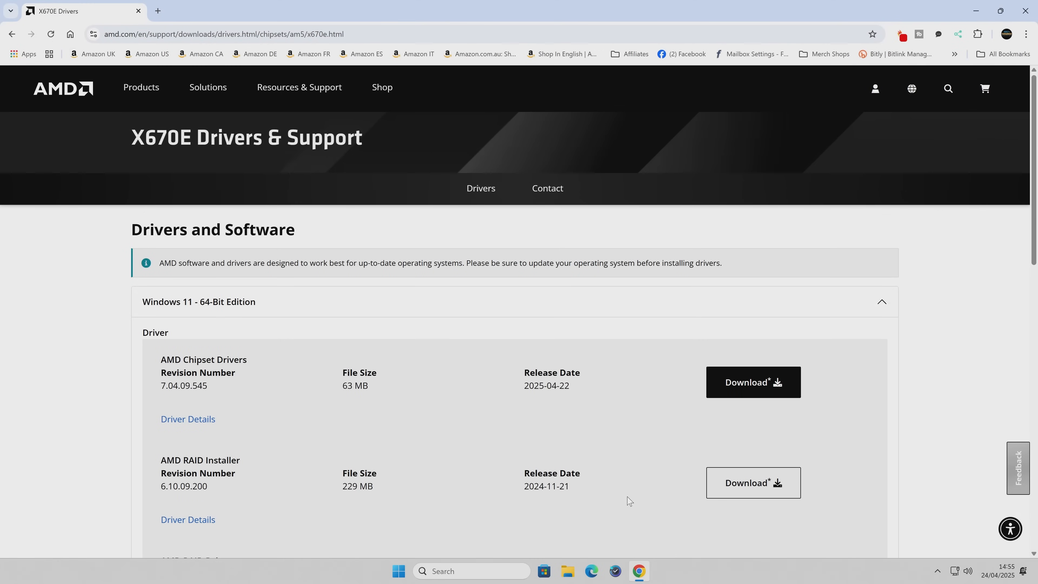
mouse_move(185, 373)
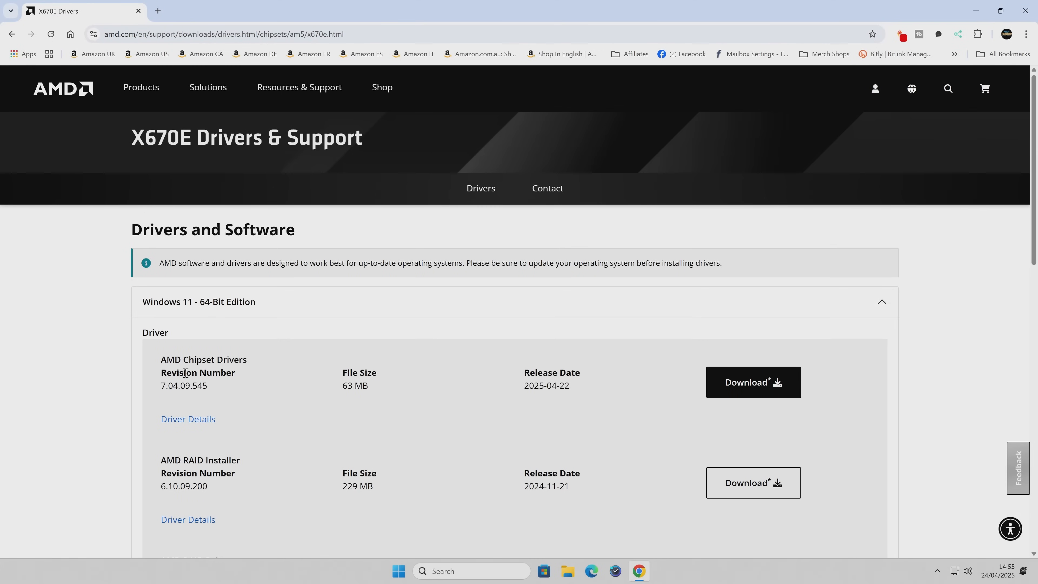
mouse_move(753, 383)
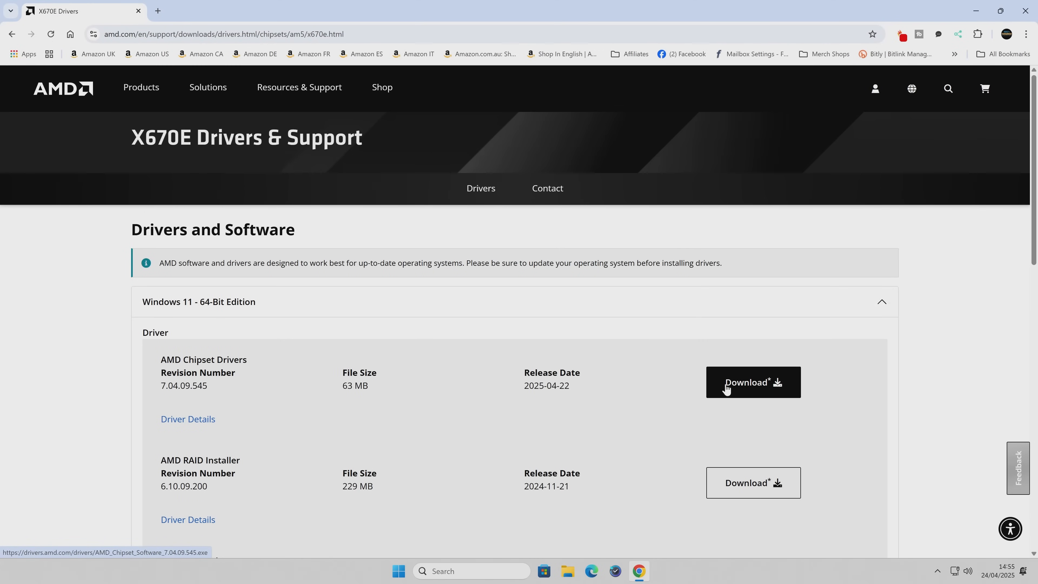
left_click(752, 382)
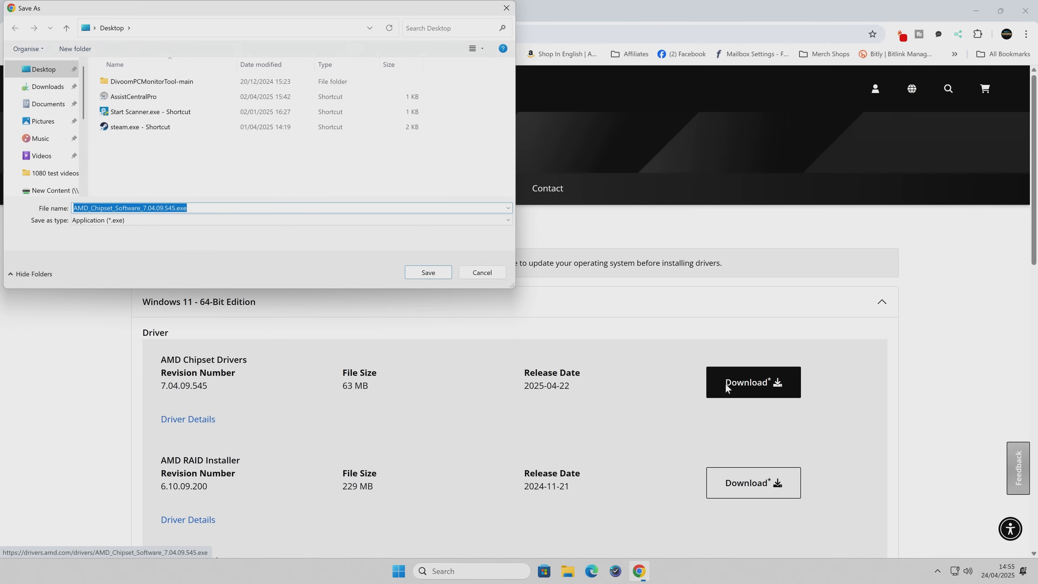
mouse_move(174, 192)
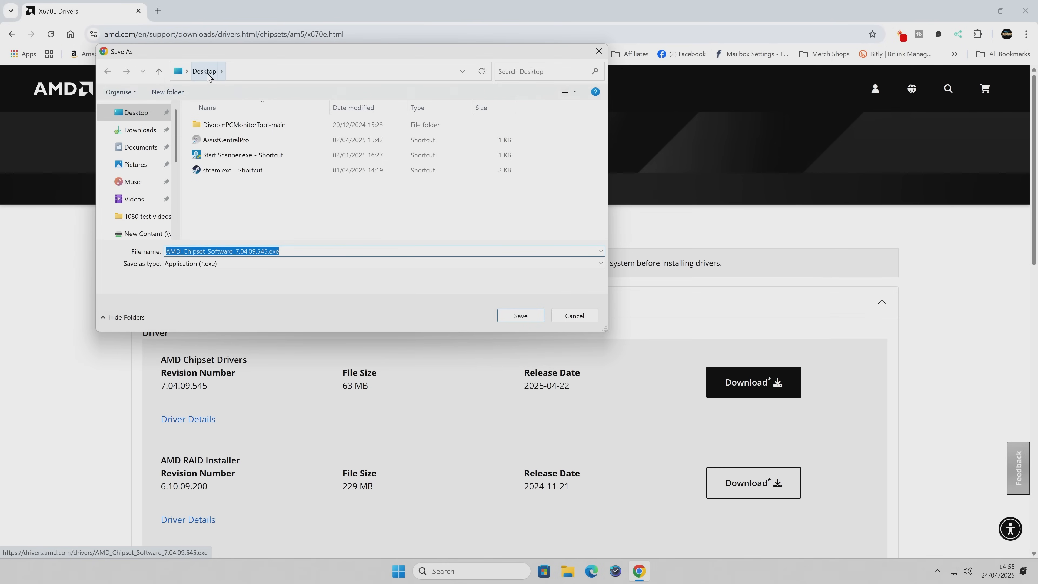
mouse_move(134, 199)
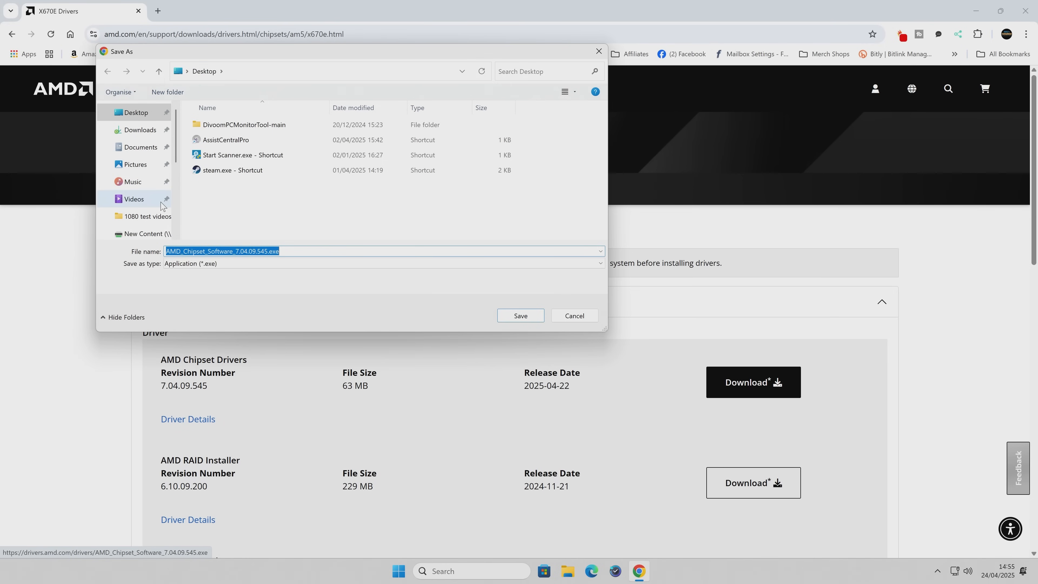
left_click(140, 130)
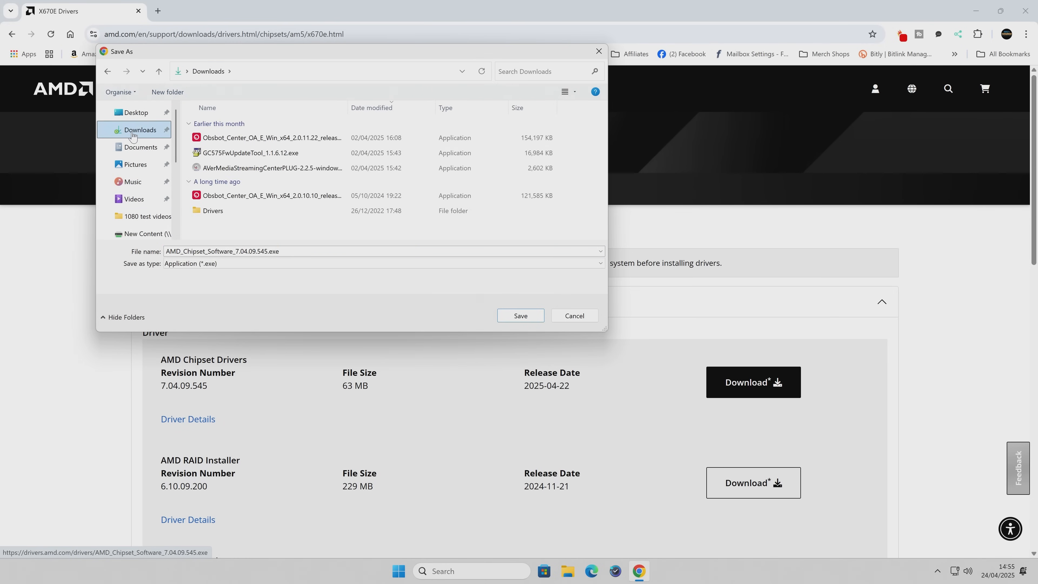
mouse_move(164, 140)
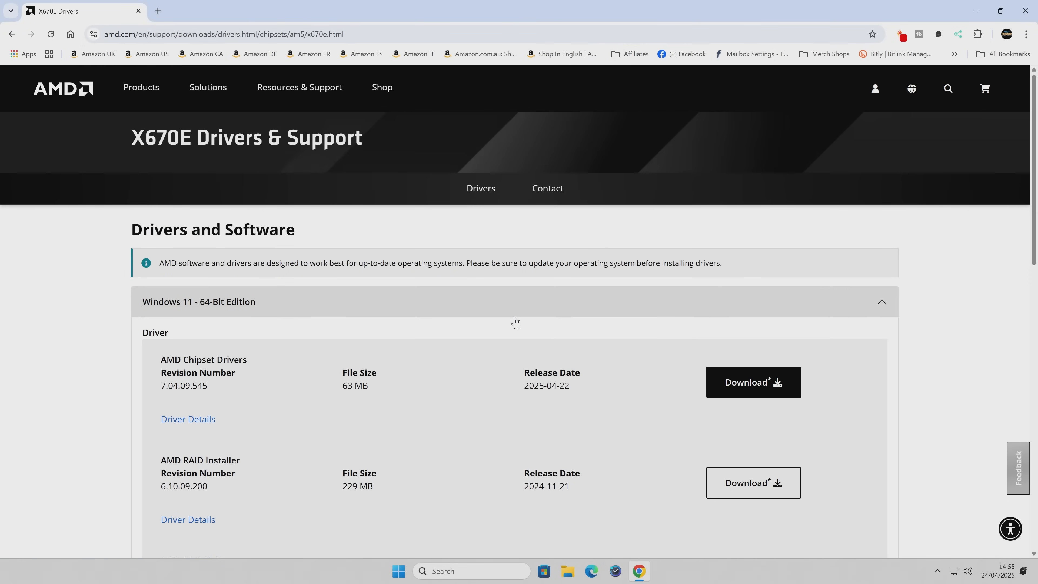
- Confirm AMD_Chipset_Software_7.04.09.545.exe finished at 73.5 MB in the recent downloads list
left_click(752, 382)
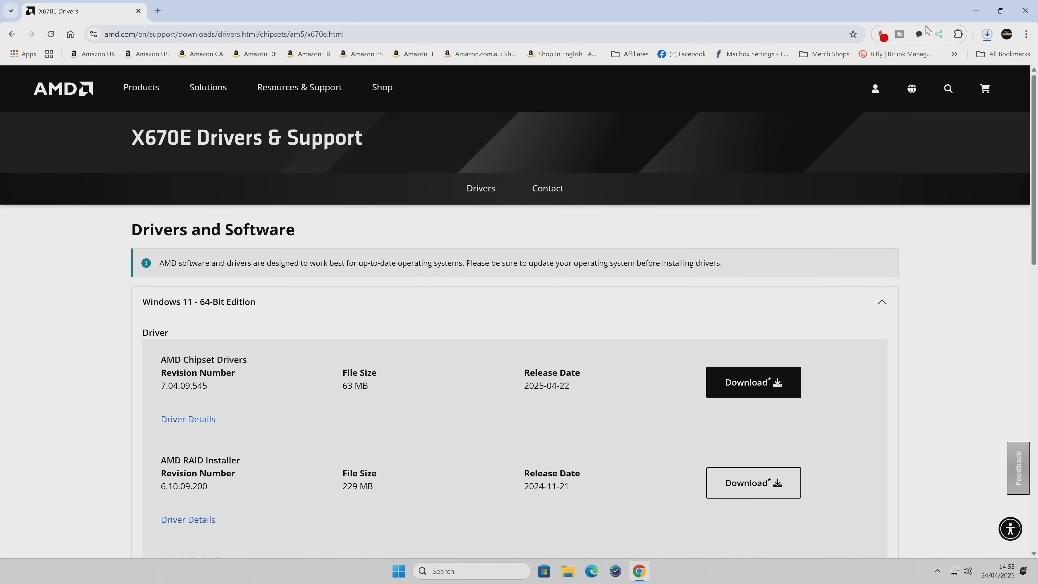
left_click(986, 34)
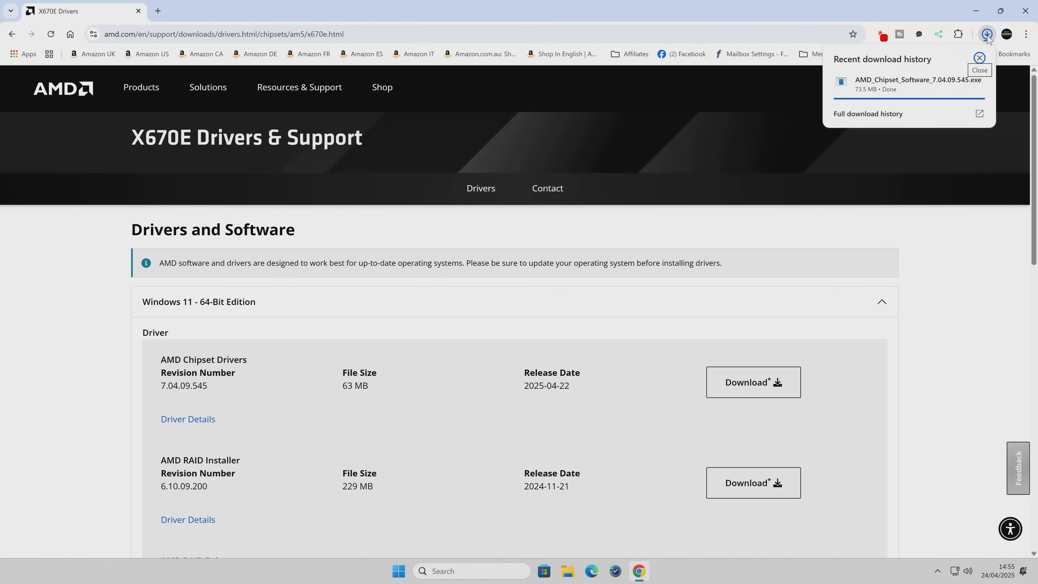
left_click(980, 58)
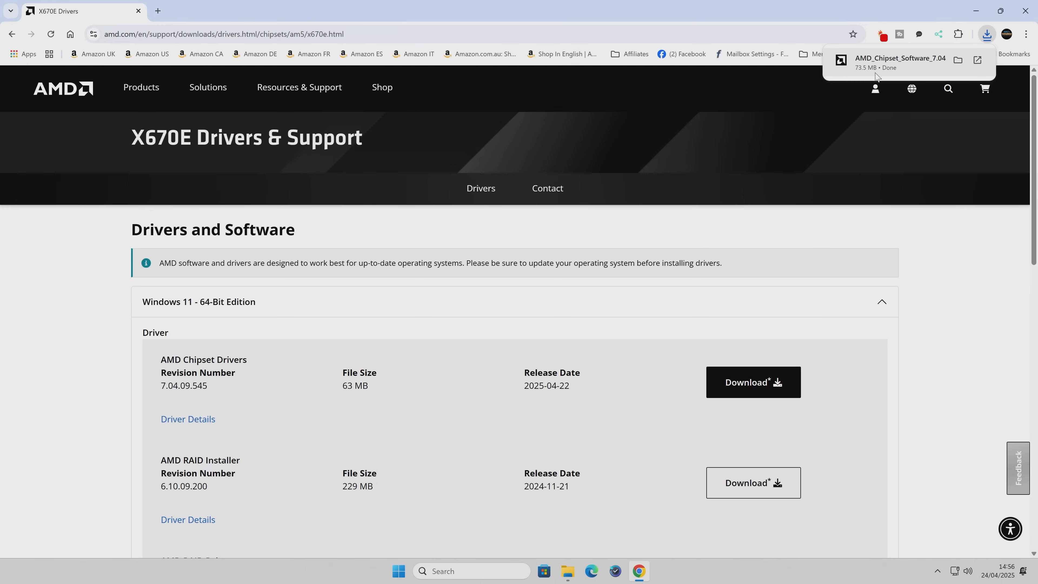
mouse_move(928, 70)
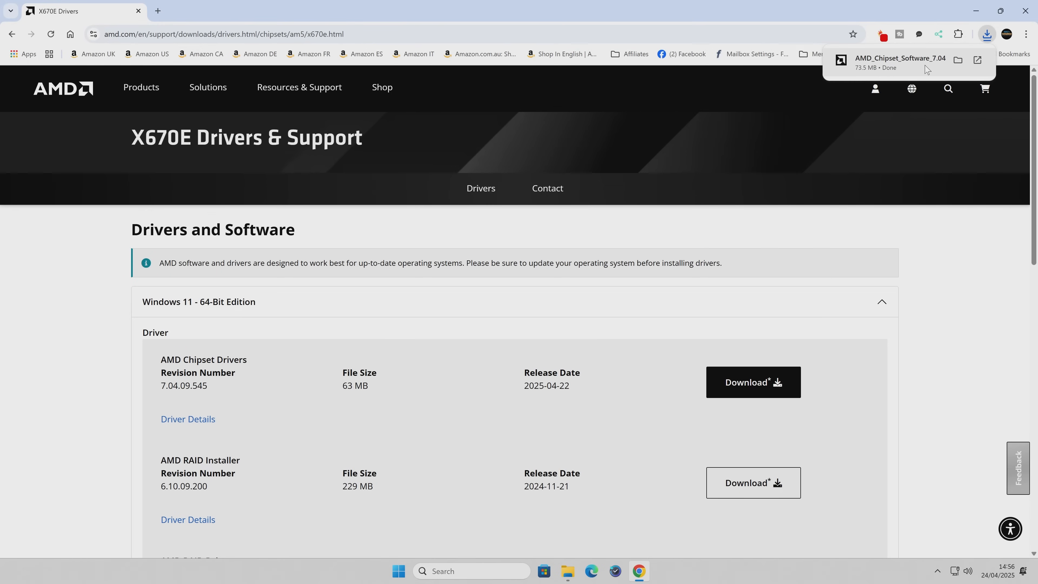
mouse_move(903, 55)
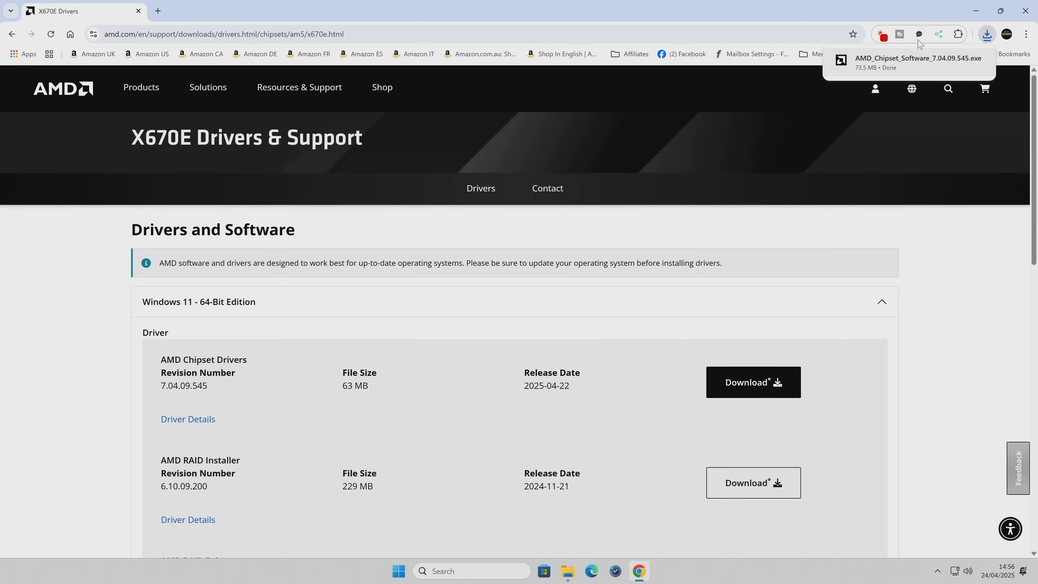
mouse_move(1027, 12)
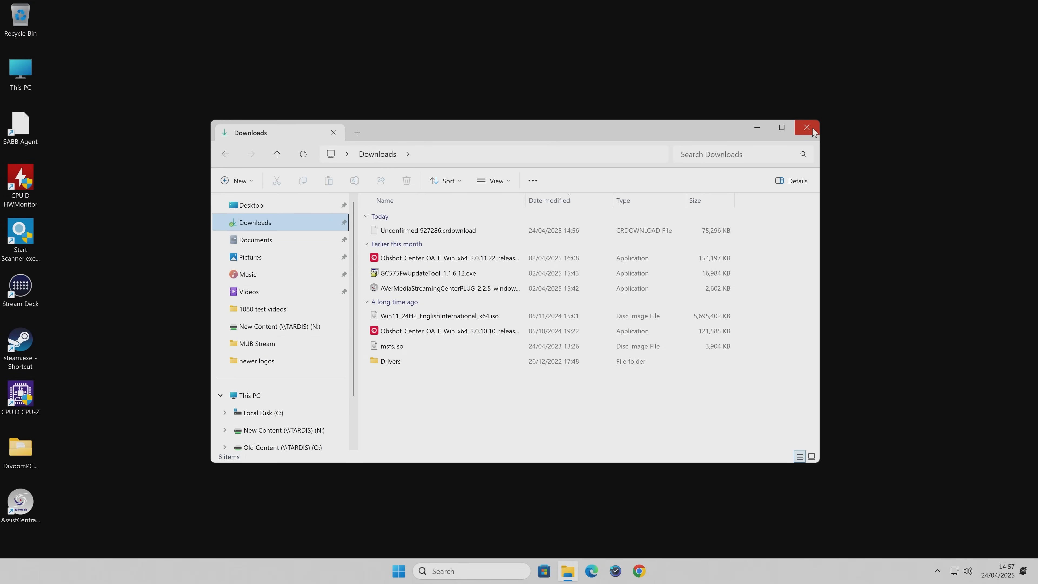
mouse_move(337, 146)
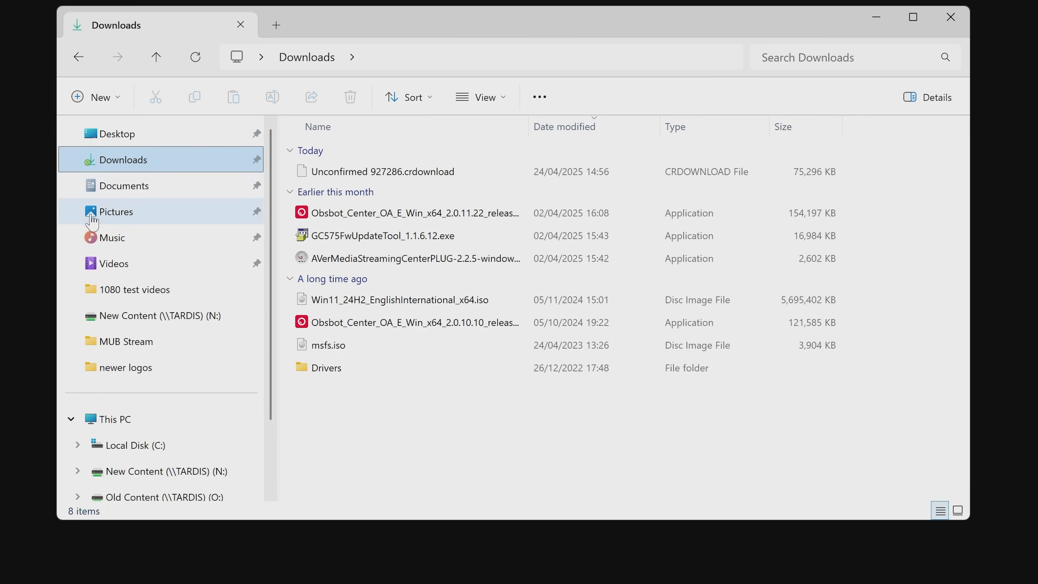
mouse_move(102, 218)
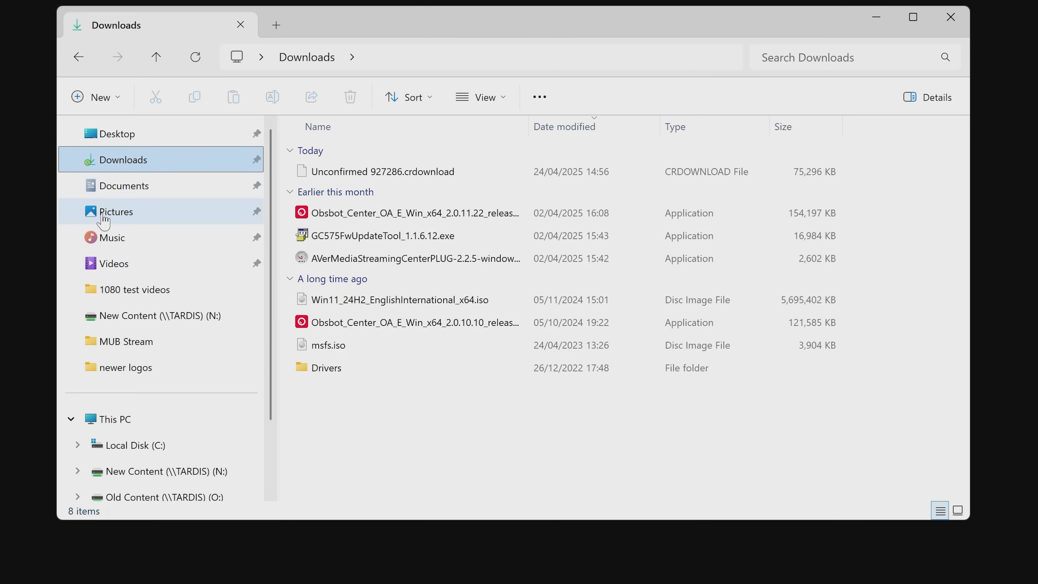
- View the Pictures folder's Location tab, showing it stored at C:\Users\<user>\Pictures
right_click(115, 211)
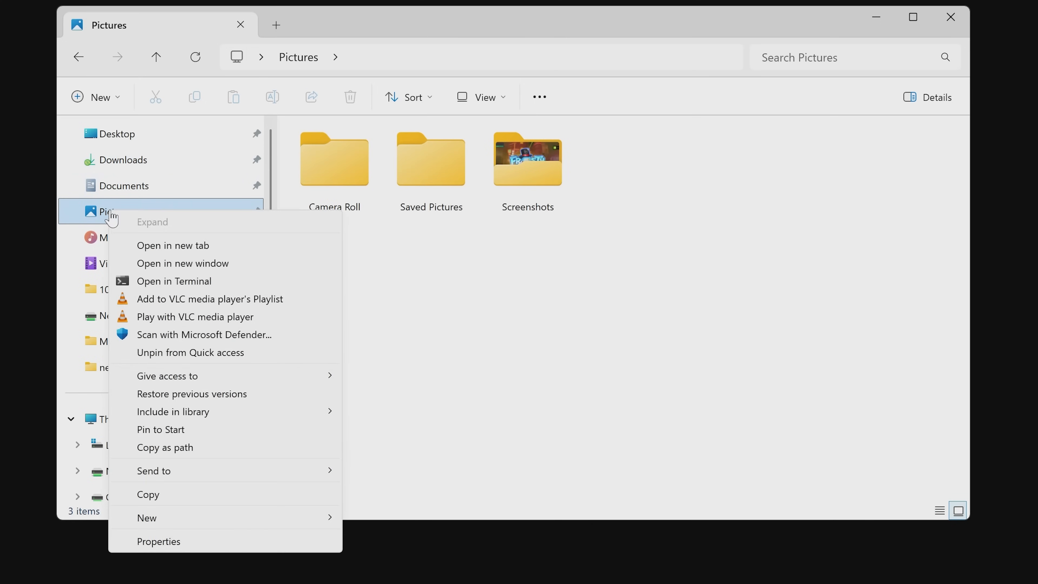
left_click(158, 541)
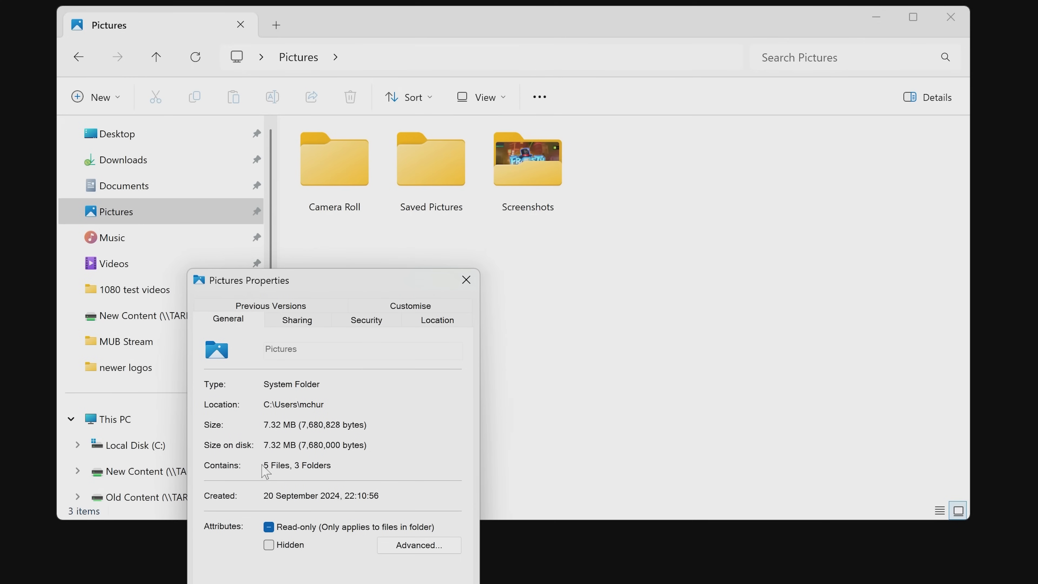
left_click(437, 320)
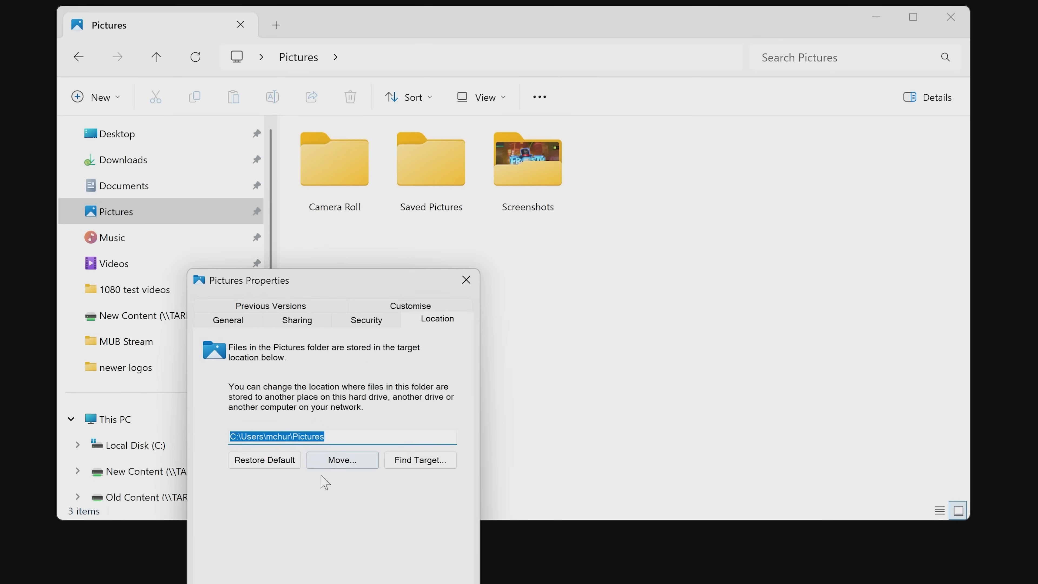
mouse_move(342, 460)
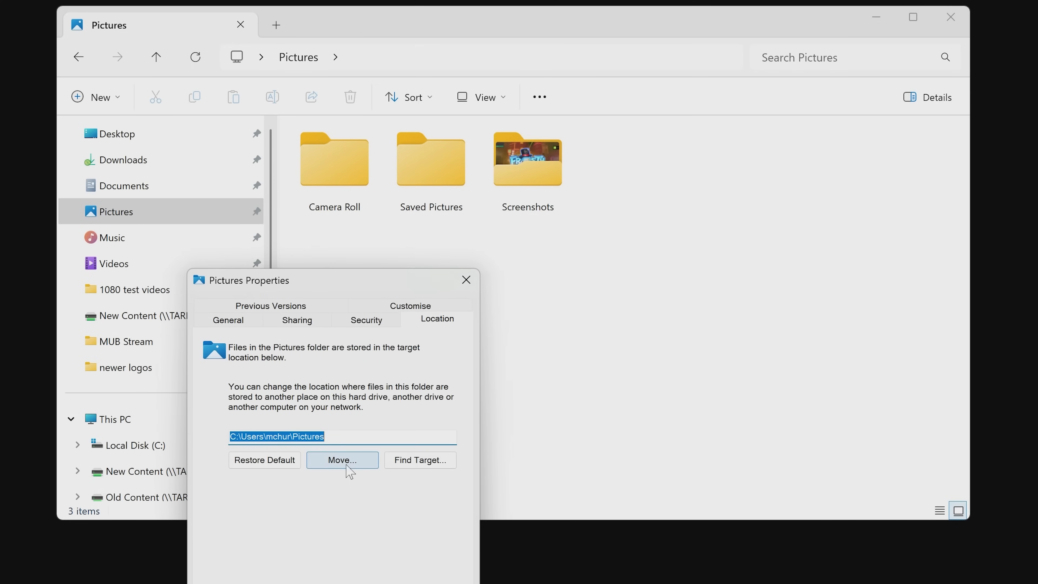
left_click(341, 459)
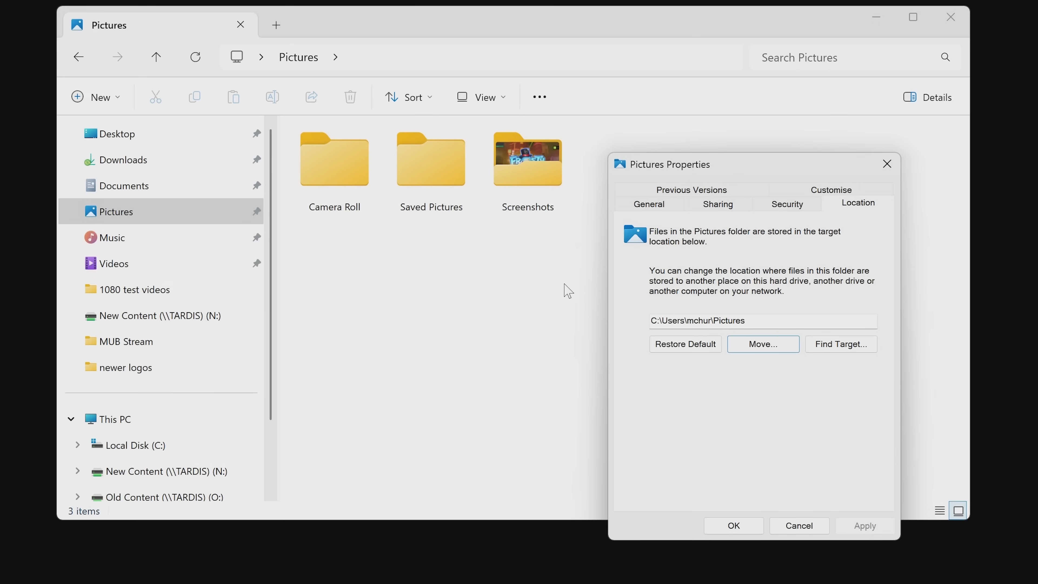
mouse_move(121, 134)
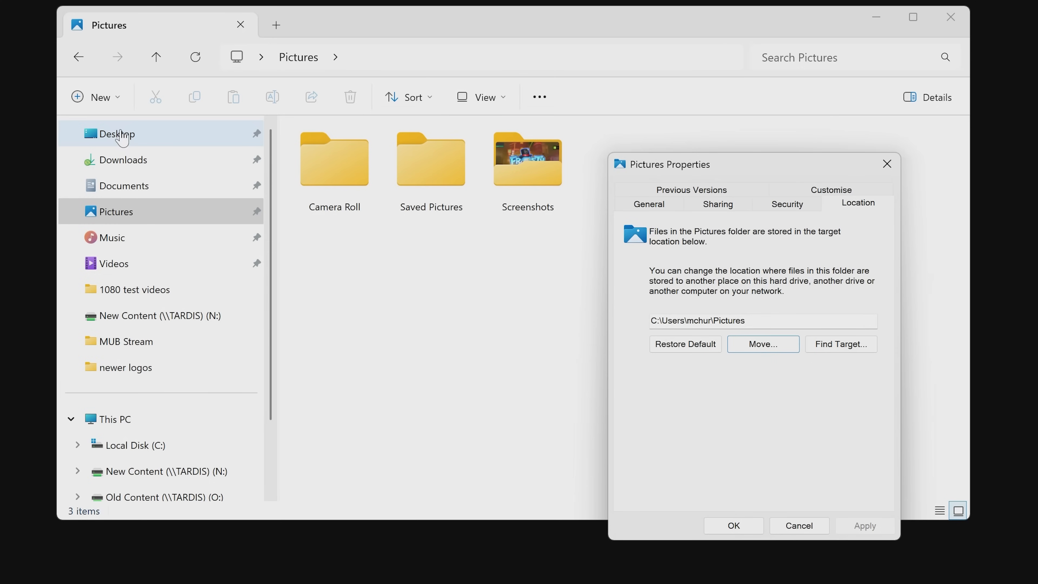
mouse_move(112, 192)
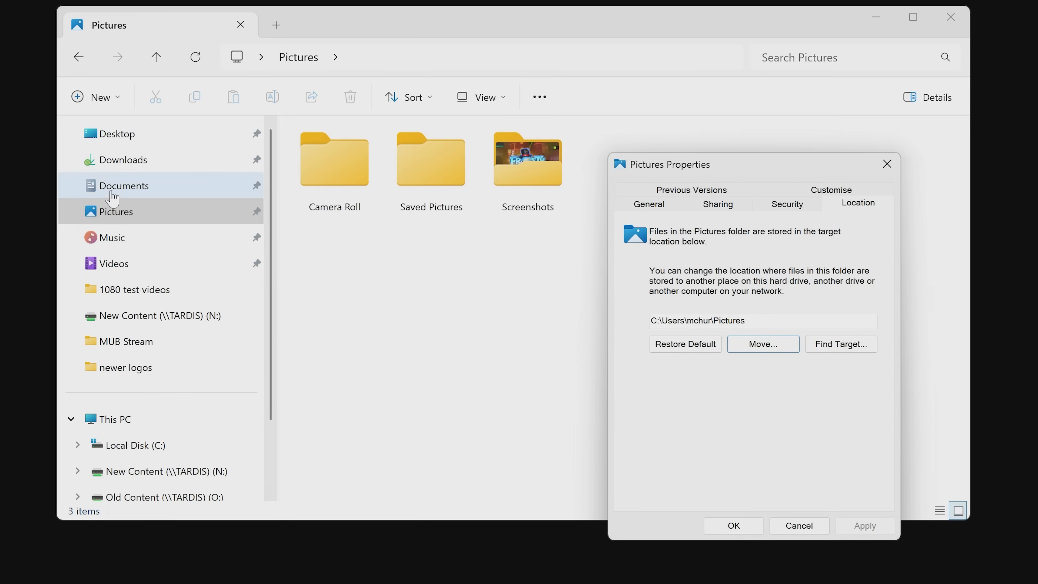
mouse_move(126, 245)
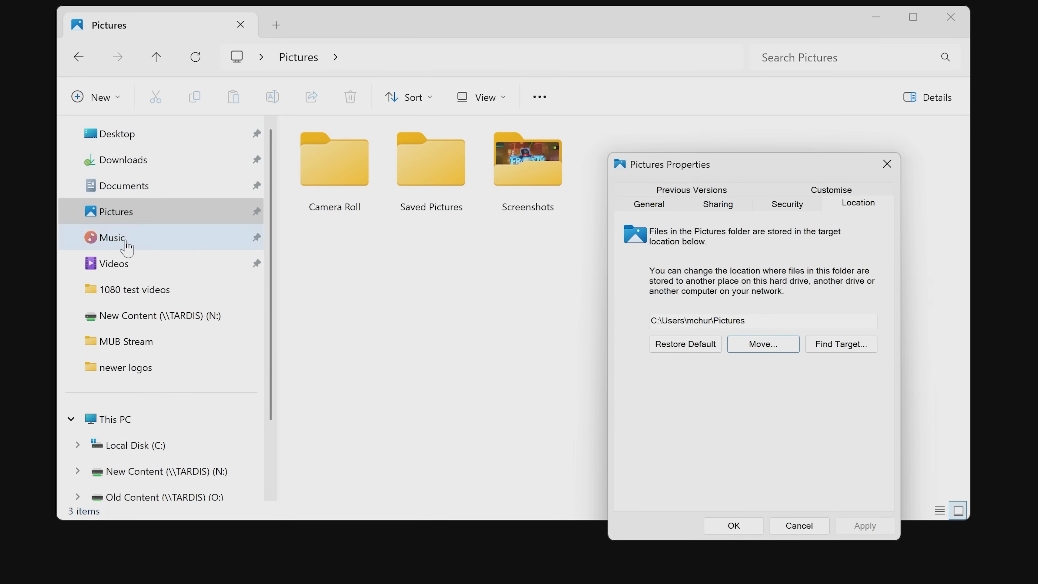
mouse_move(109, 197)
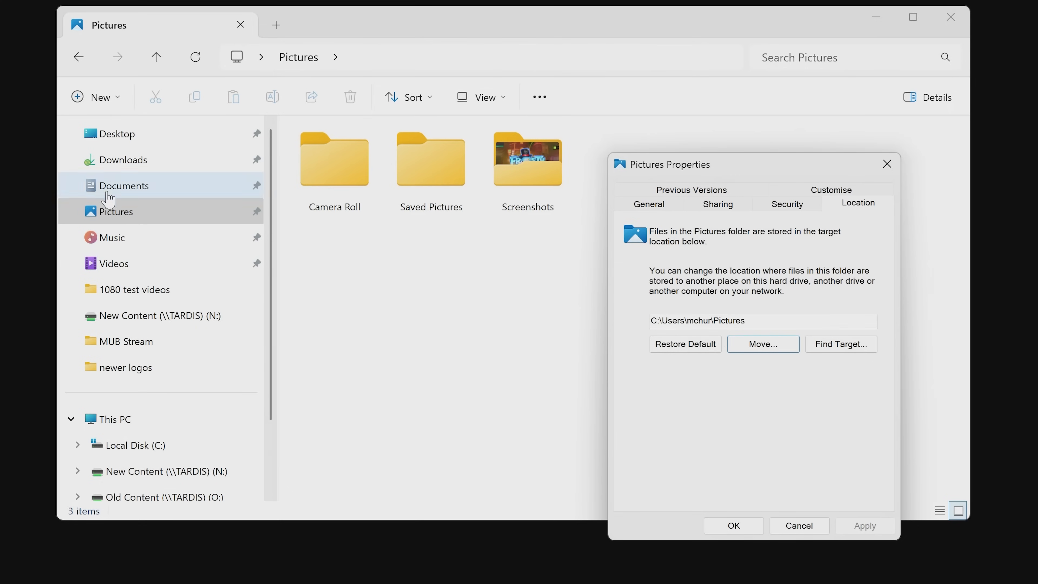
mouse_move(123, 160)
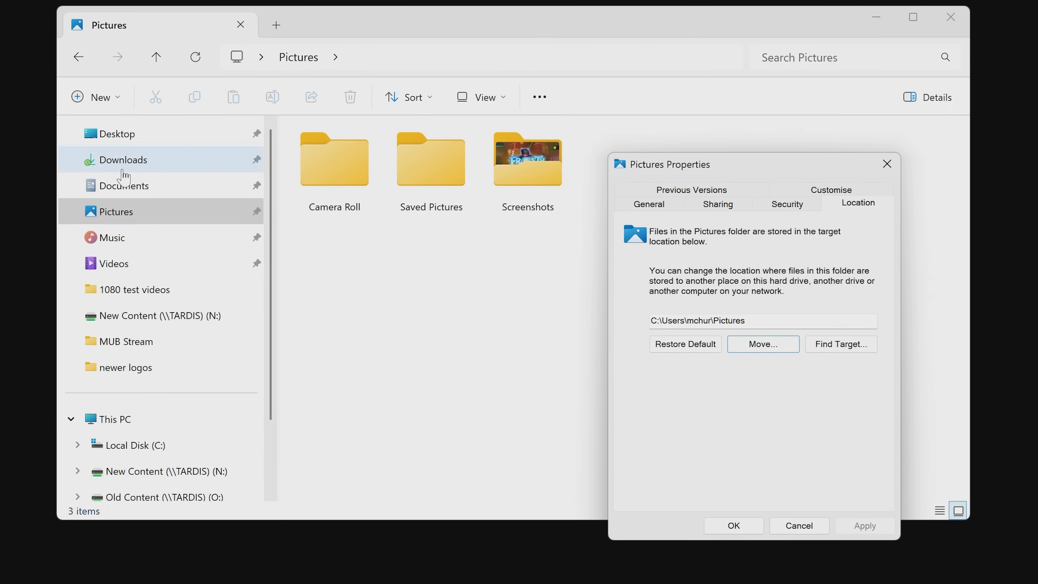
mouse_move(107, 139)
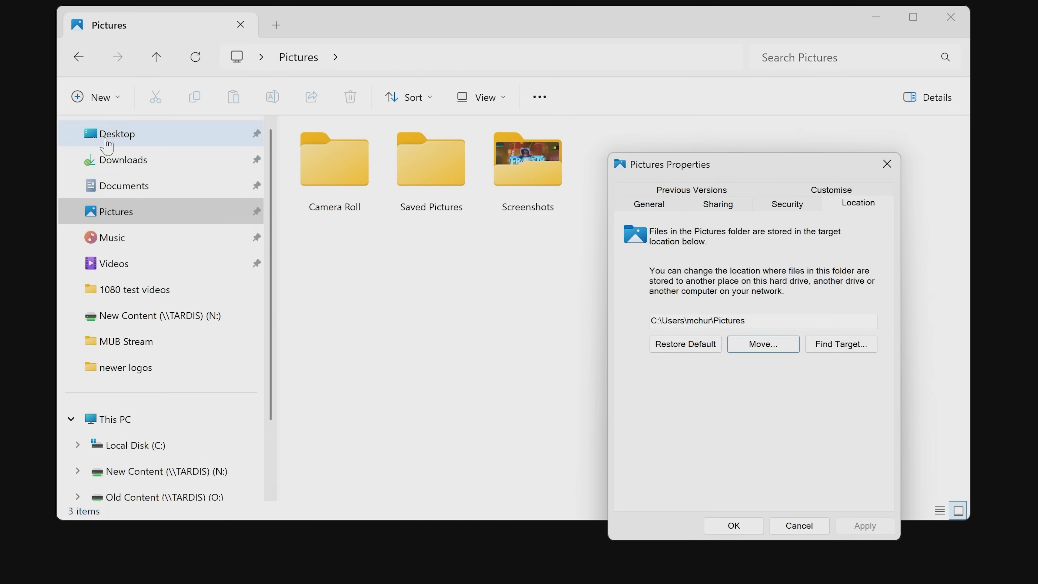
mouse_move(119, 149)
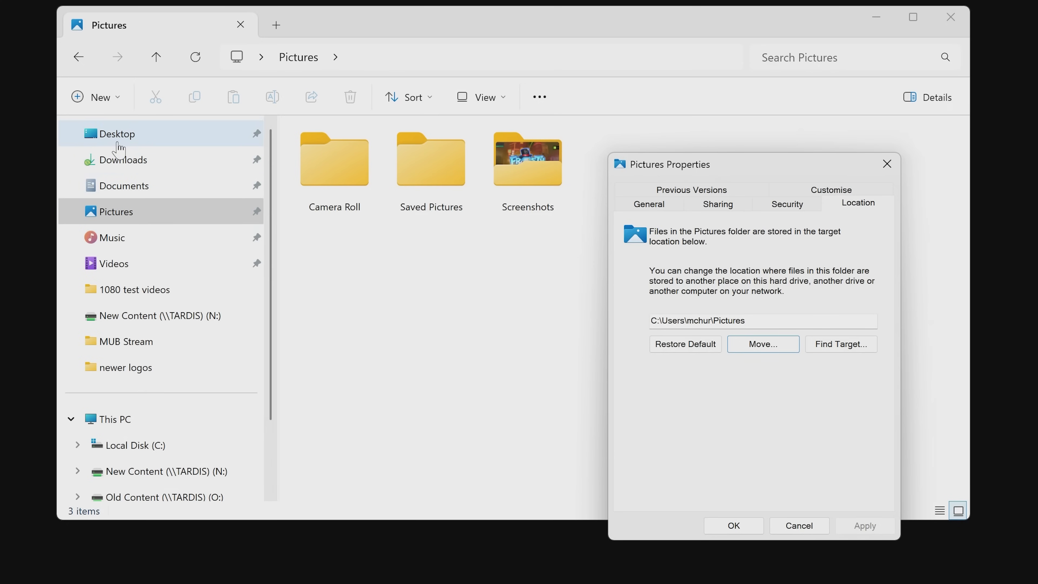